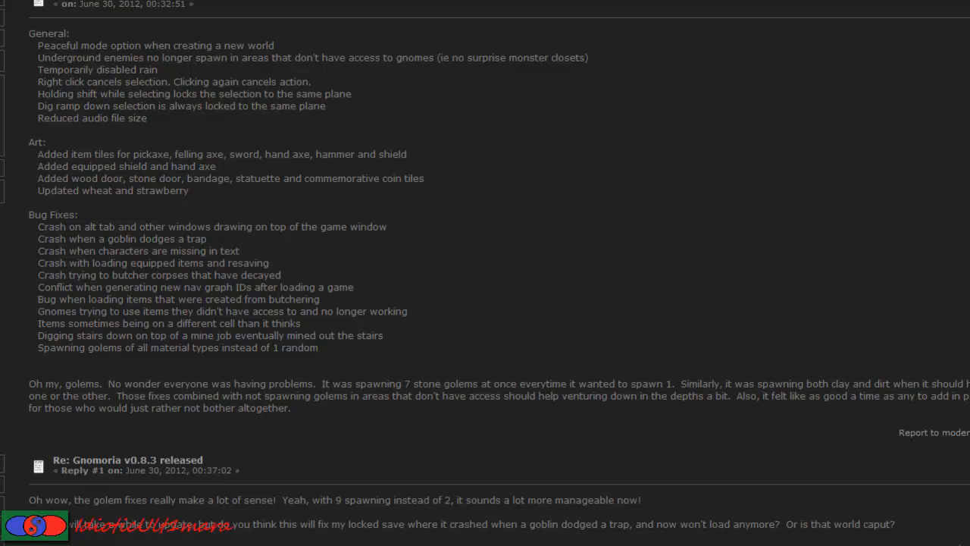
mouse_move(730, 254)
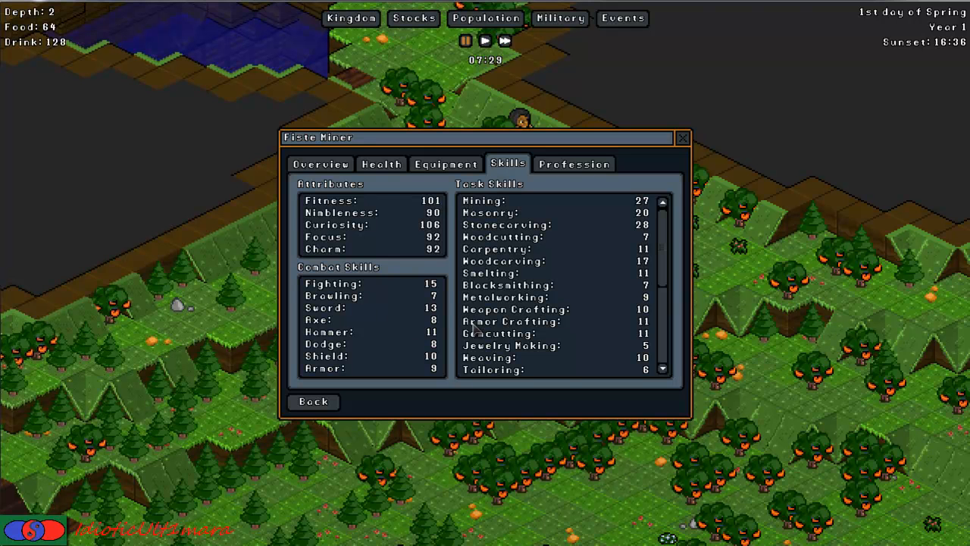
mouse_move(400, 284)
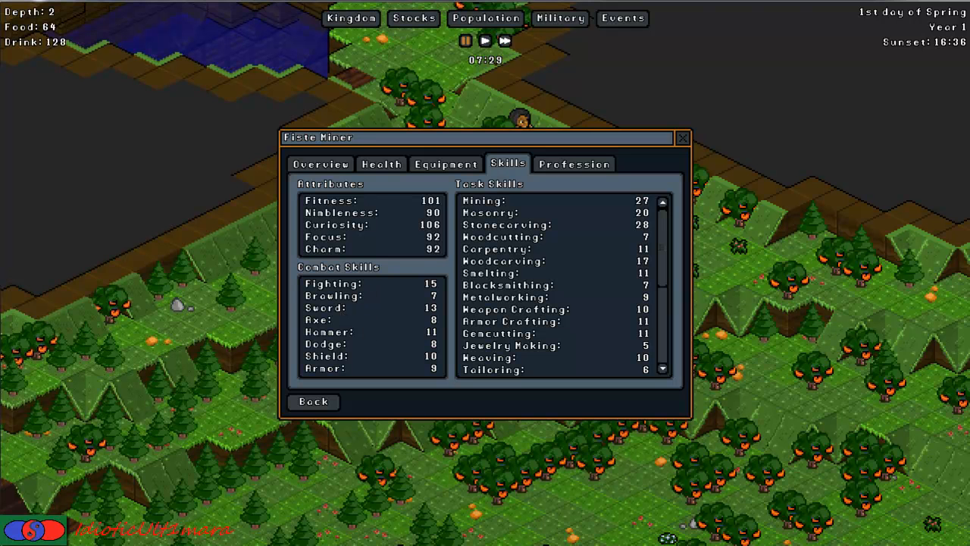
mouse_move(822, 377)
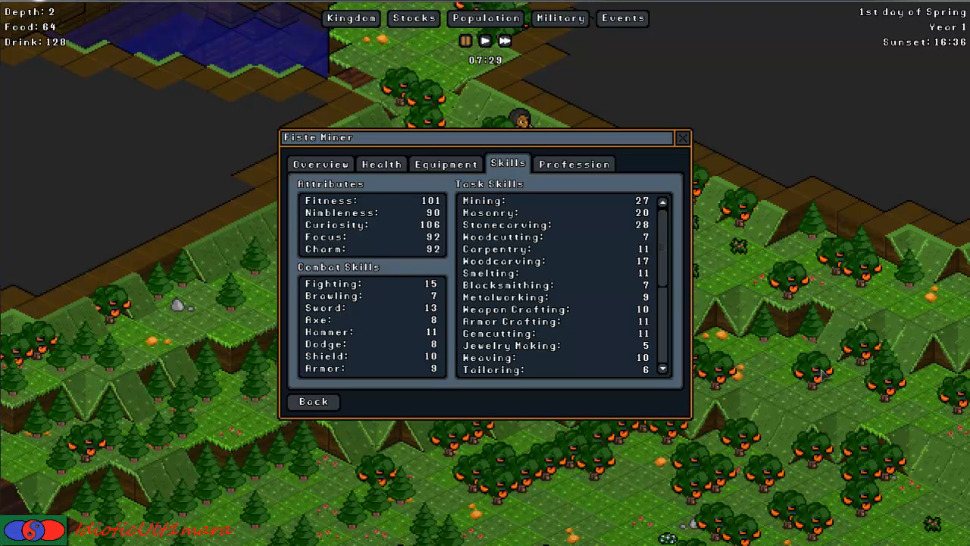
mouse_move(603, 312)
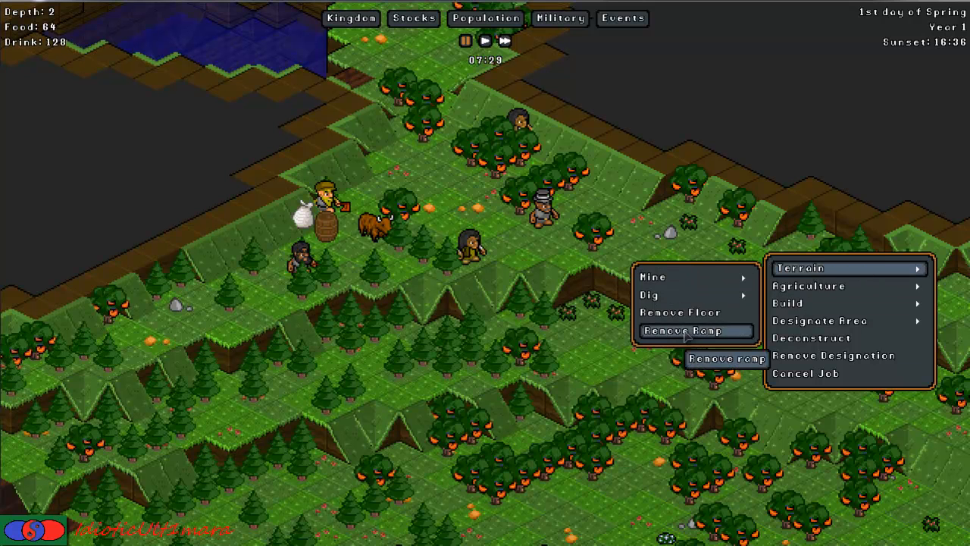
Dismiss the terrain orders menu and reopen miner Fiste's window on its Skills list.
click(642, 47)
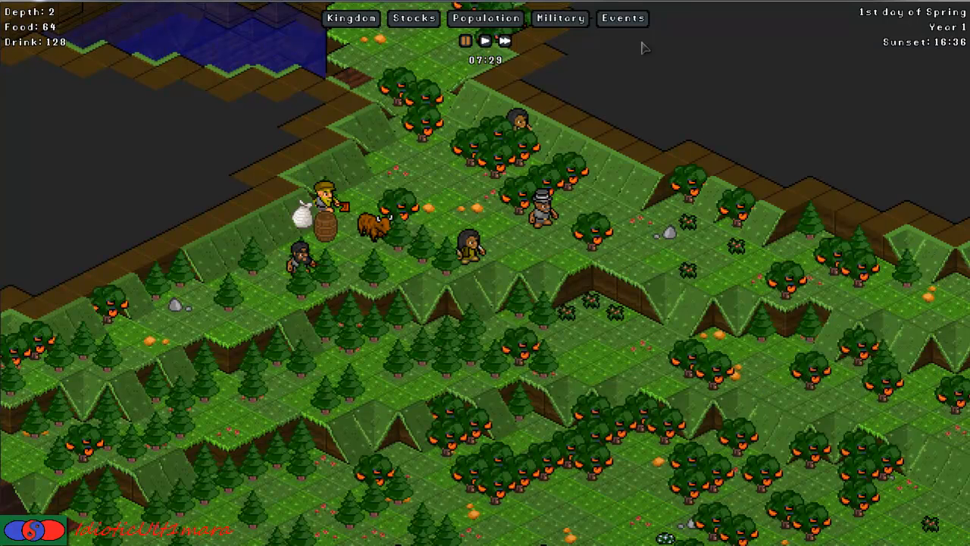
click(485, 18)
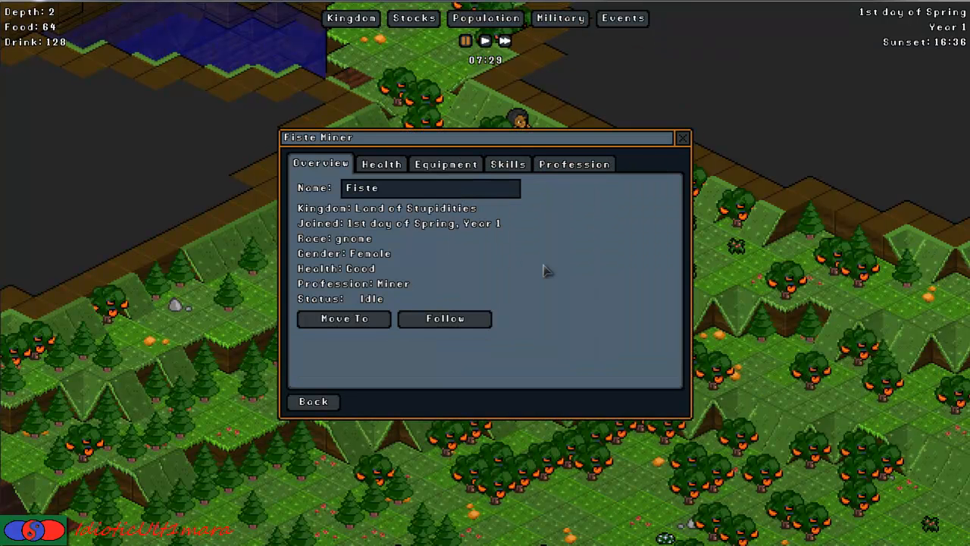
click(508, 163)
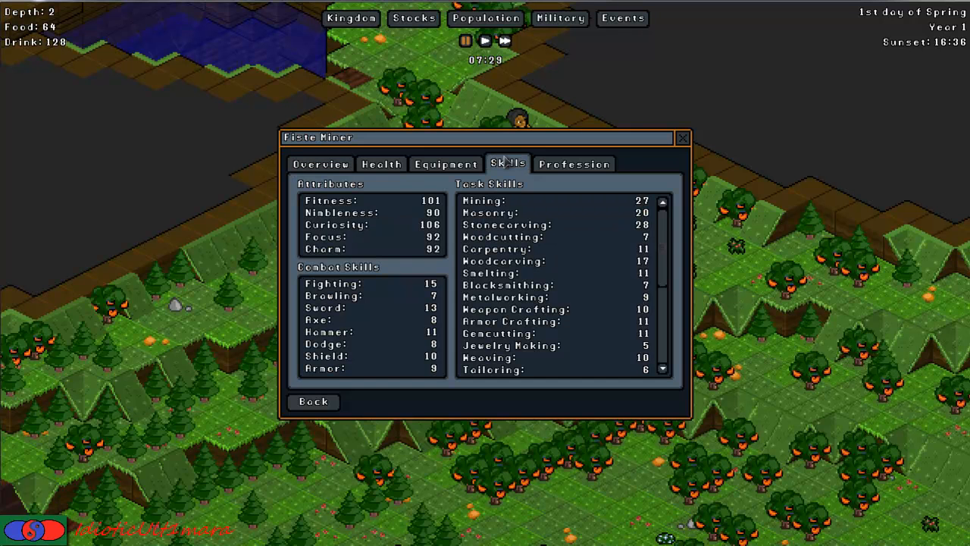
mouse_move(589, 234)
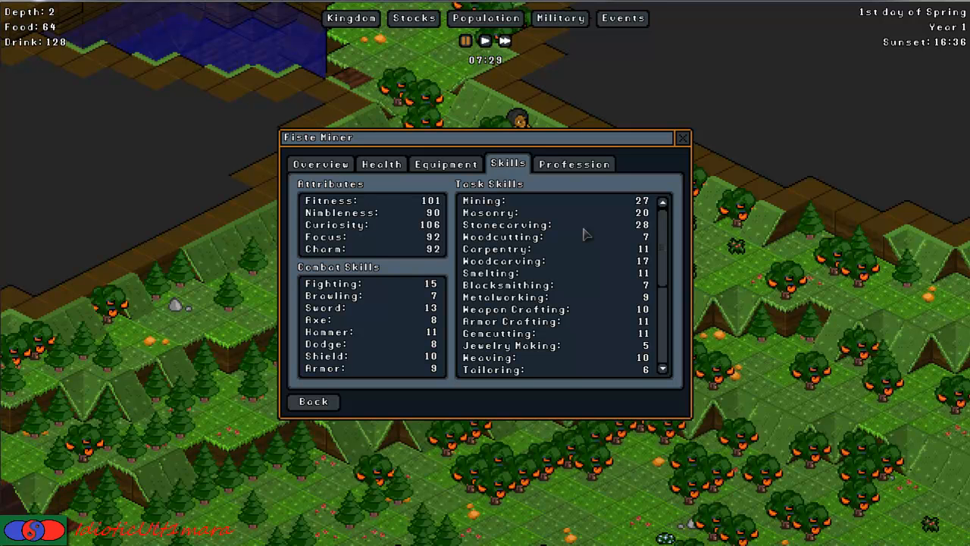
mouse_move(508, 249)
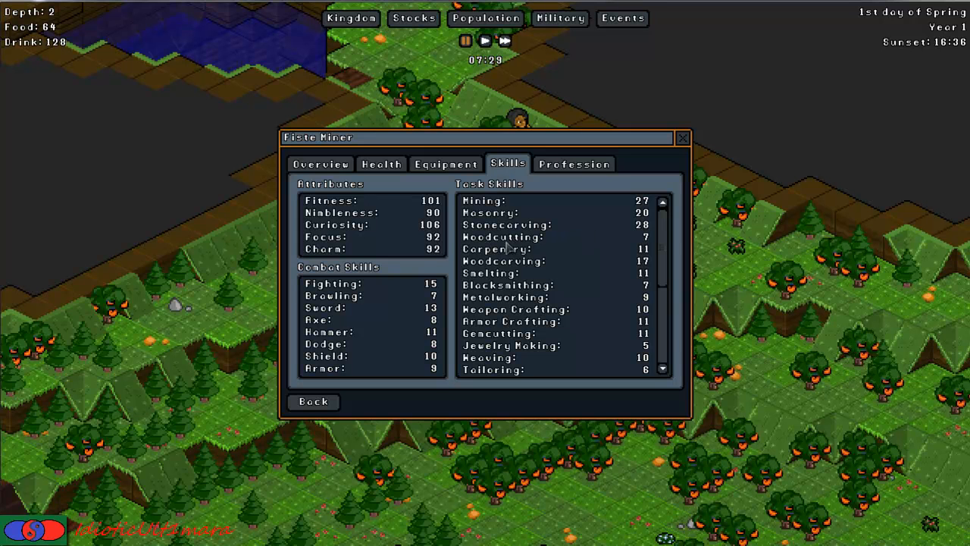
mouse_move(538, 249)
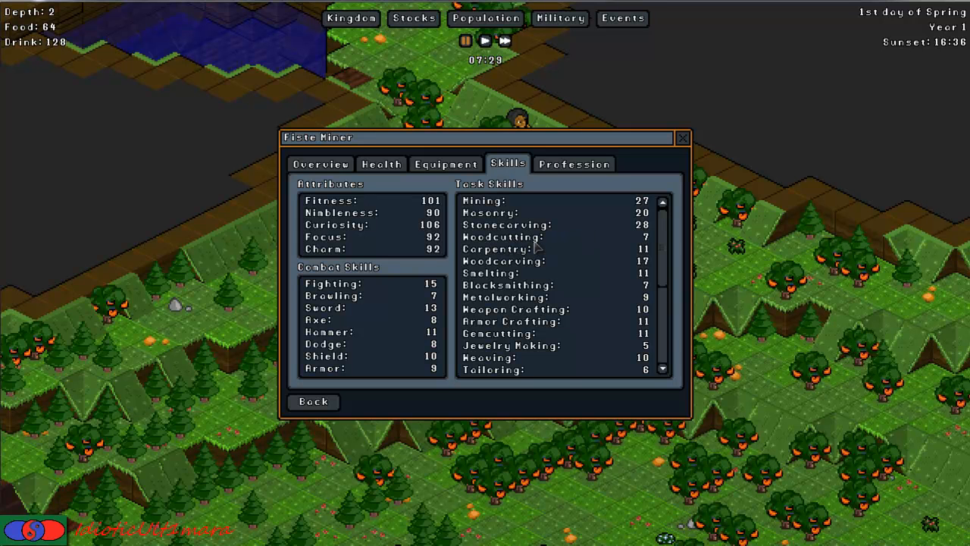
mouse_move(618, 241)
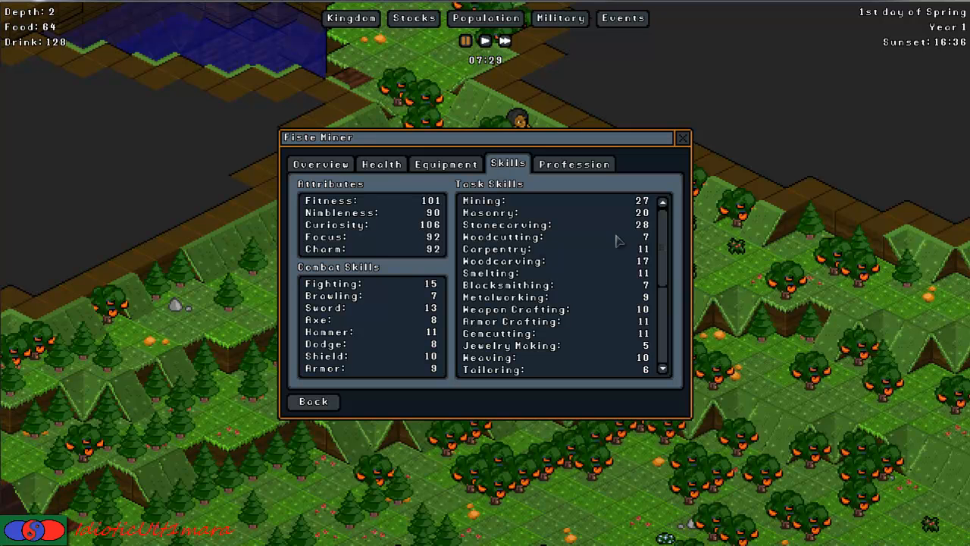
mouse_move(518, 264)
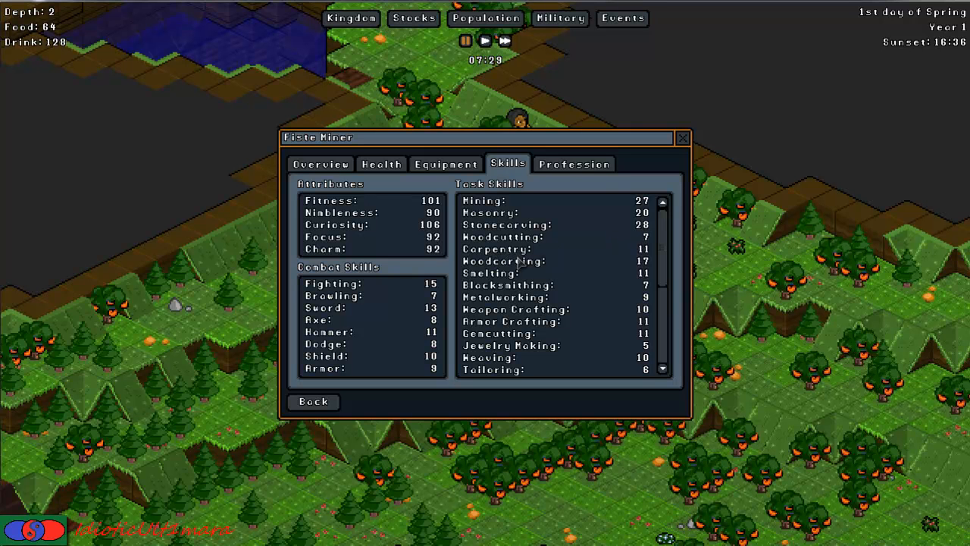
mouse_move(525, 261)
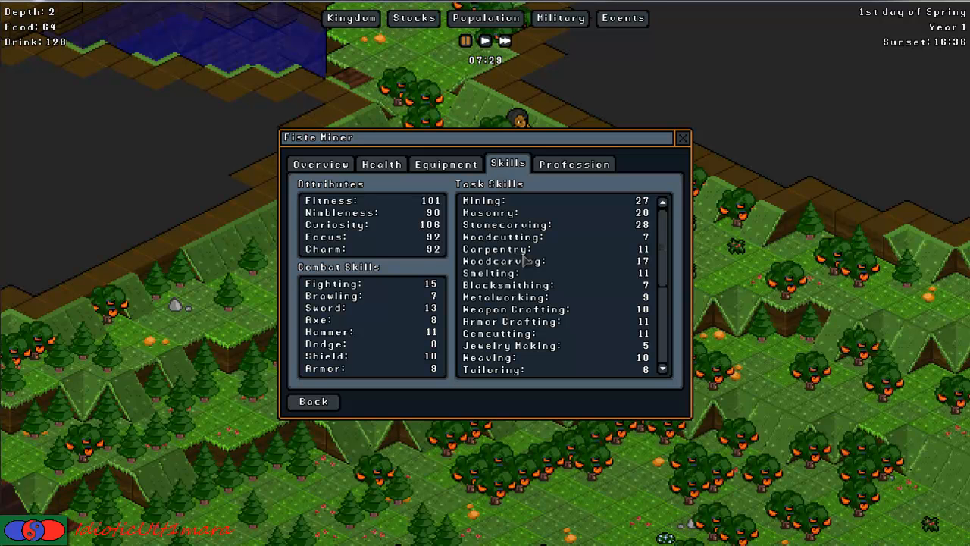
mouse_move(540, 261)
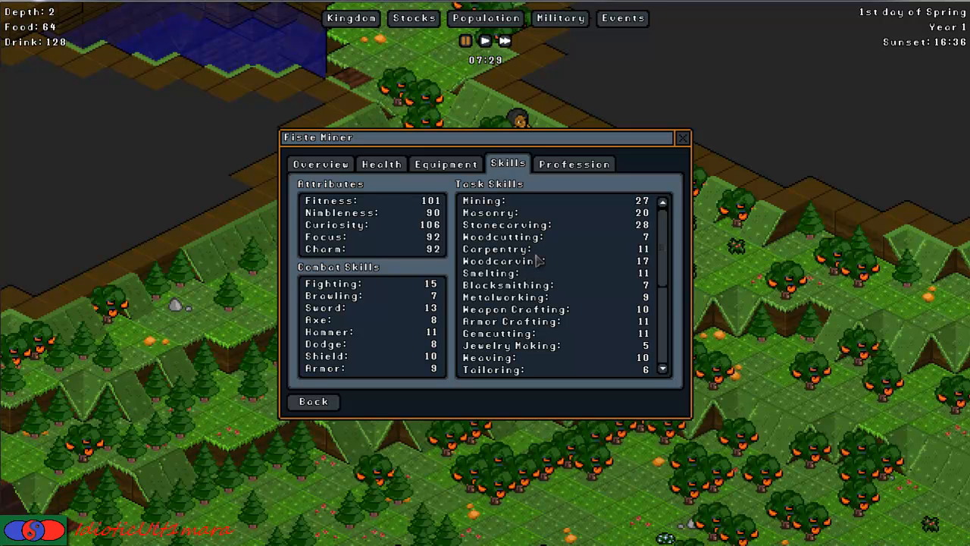
mouse_move(552, 271)
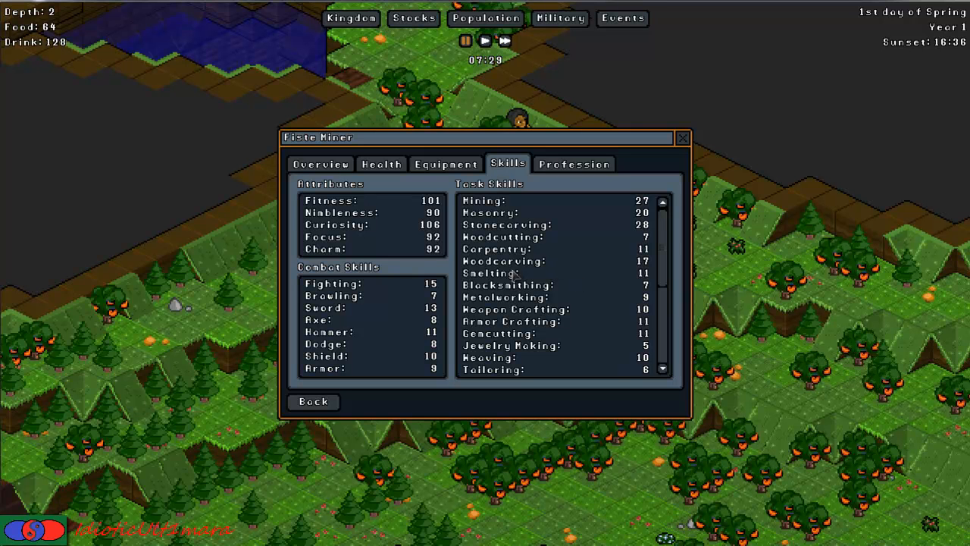
mouse_move(515, 279)
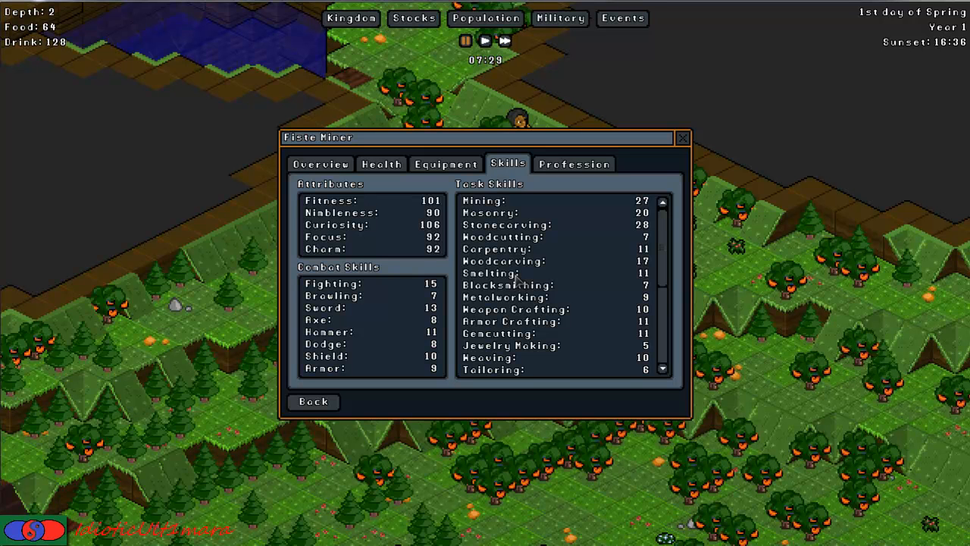
mouse_move(509, 278)
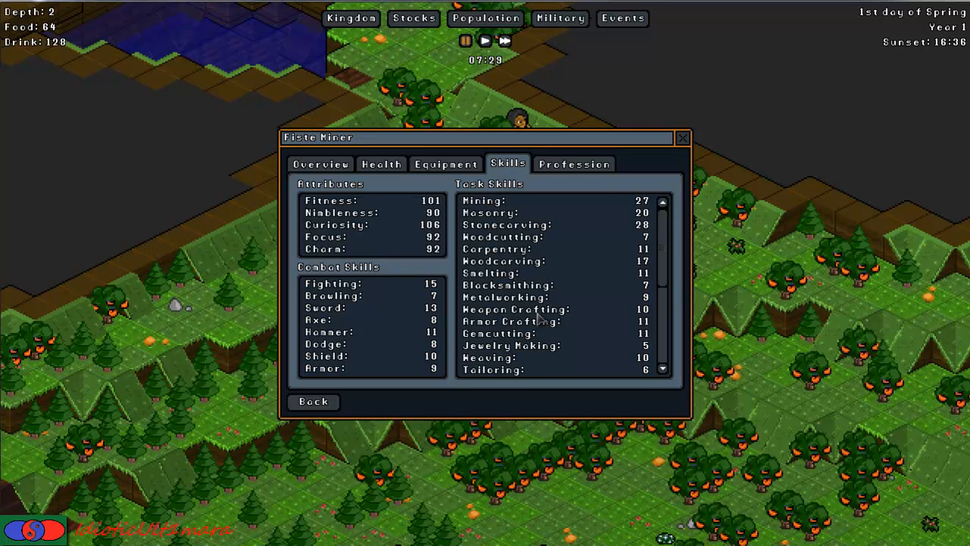
mouse_move(554, 345)
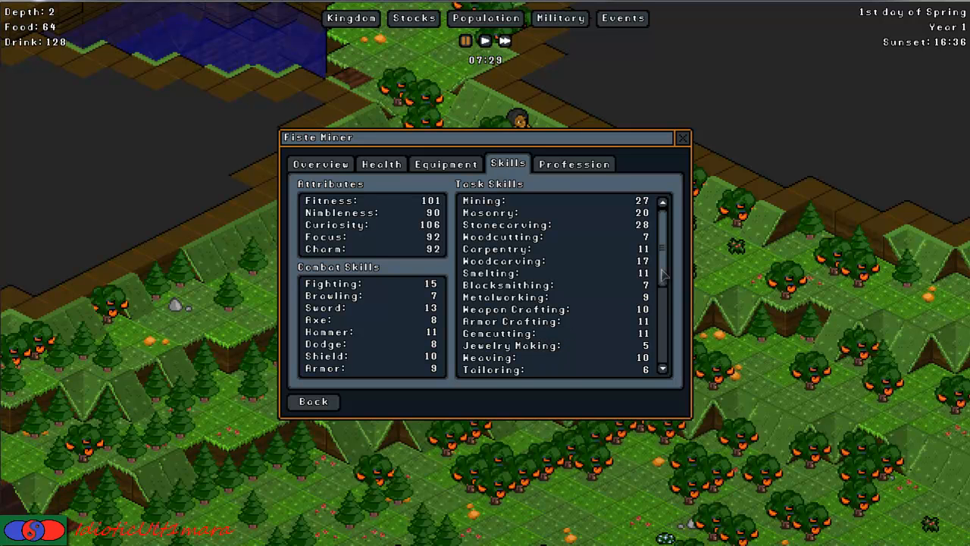
scroll(down, 3)
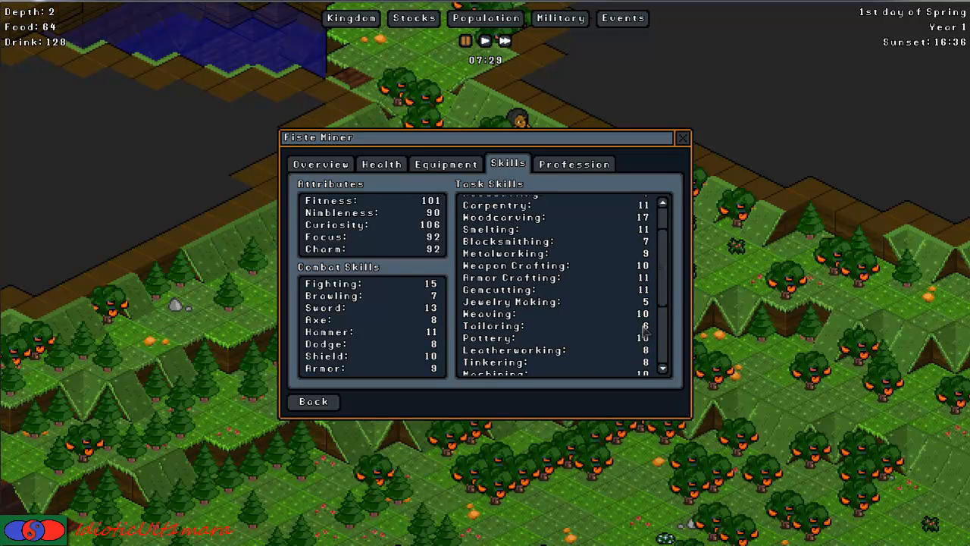
scroll(down, 3)
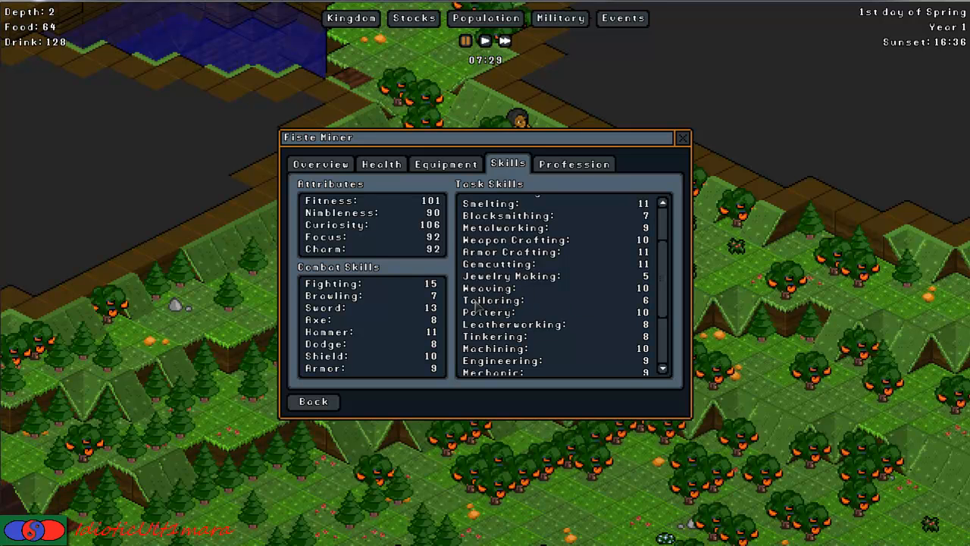
mouse_move(501, 310)
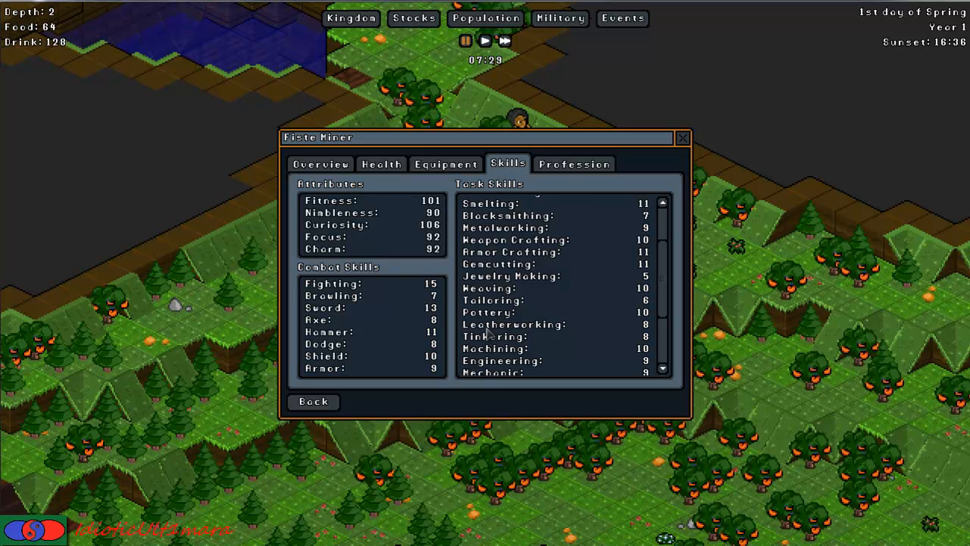
mouse_move(683, 121)
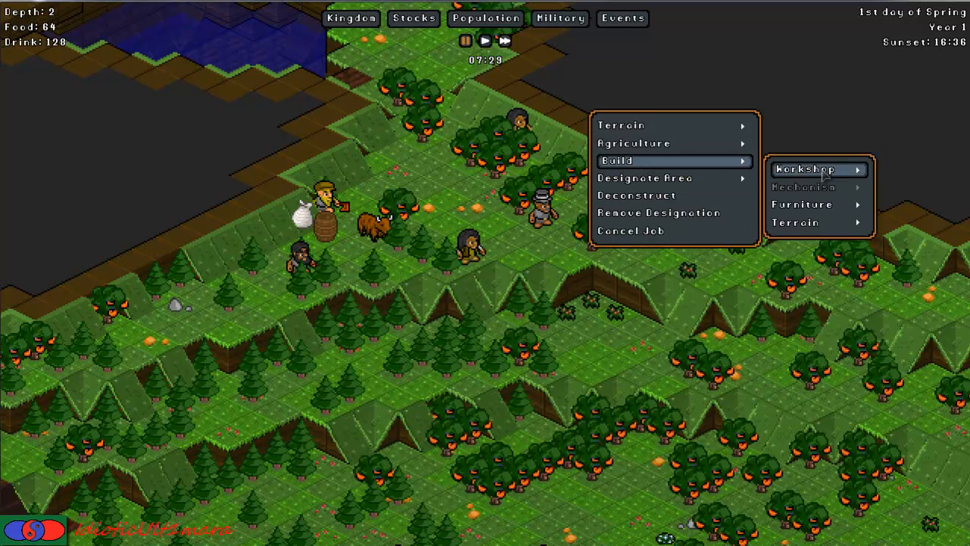
mouse_move(792, 160)
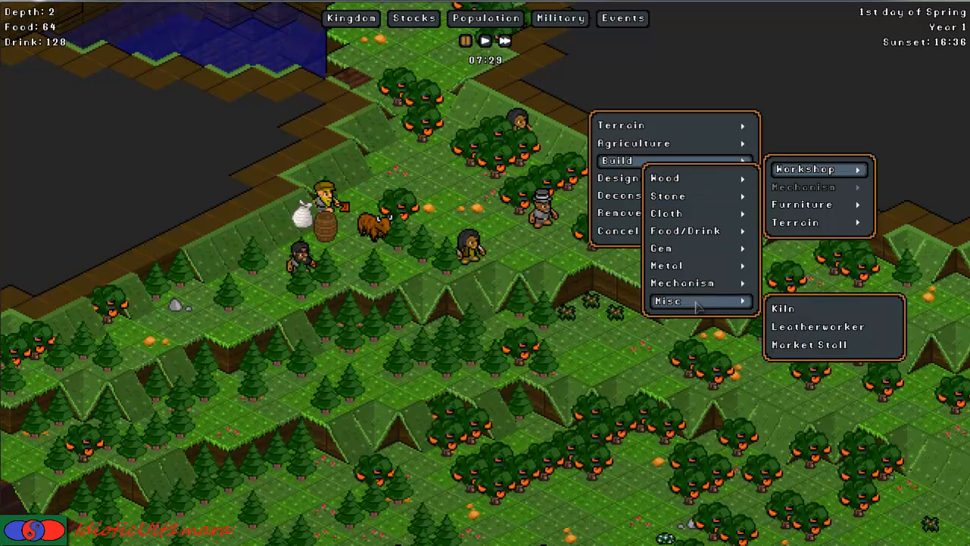
mouse_move(792, 309)
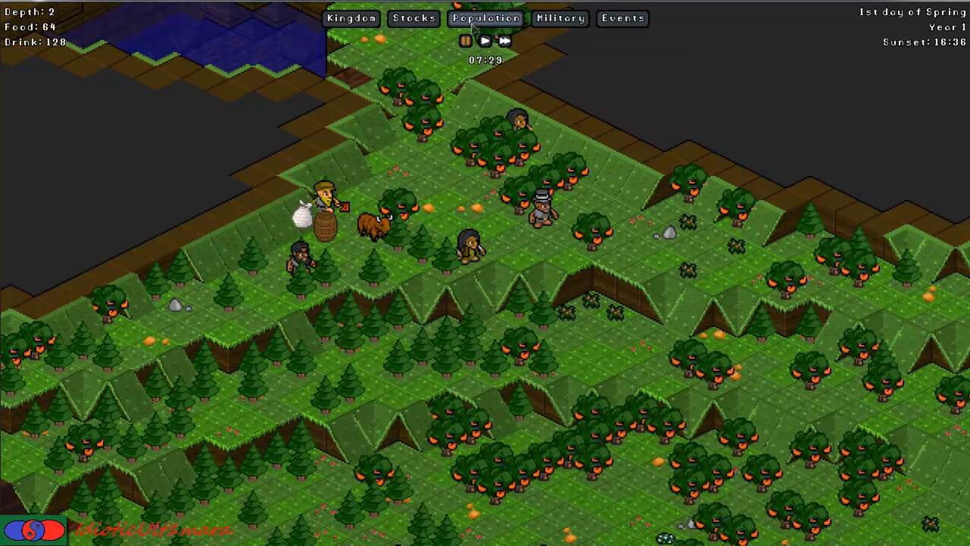
Open the first gnome's skill sheet from Population and scroll the Task Skills past tailoring and engineering.
click(485, 18)
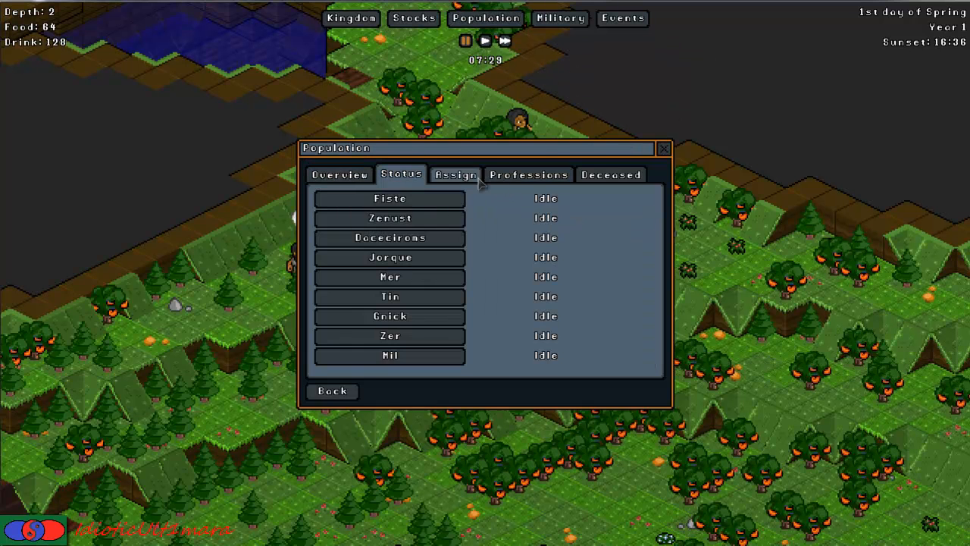
click(390, 197)
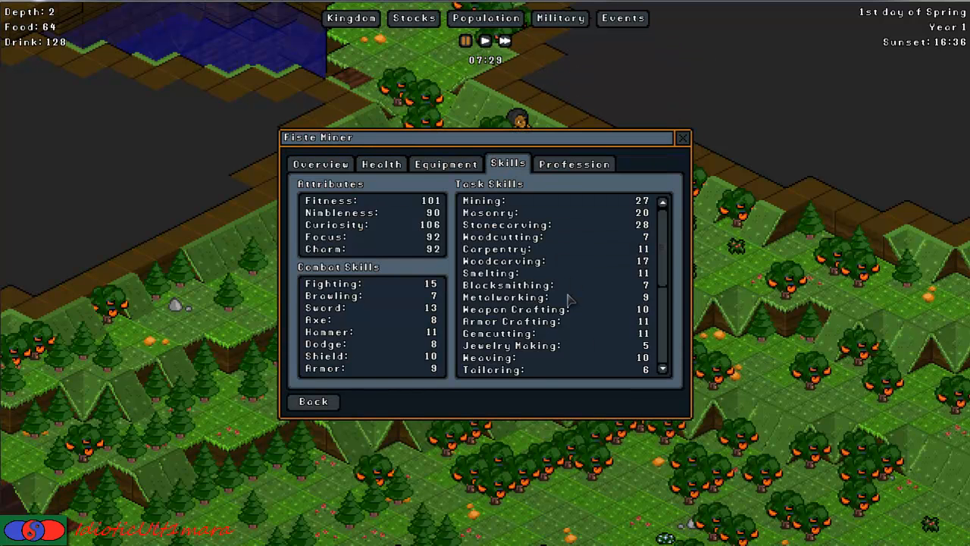
scroll(down, 3)
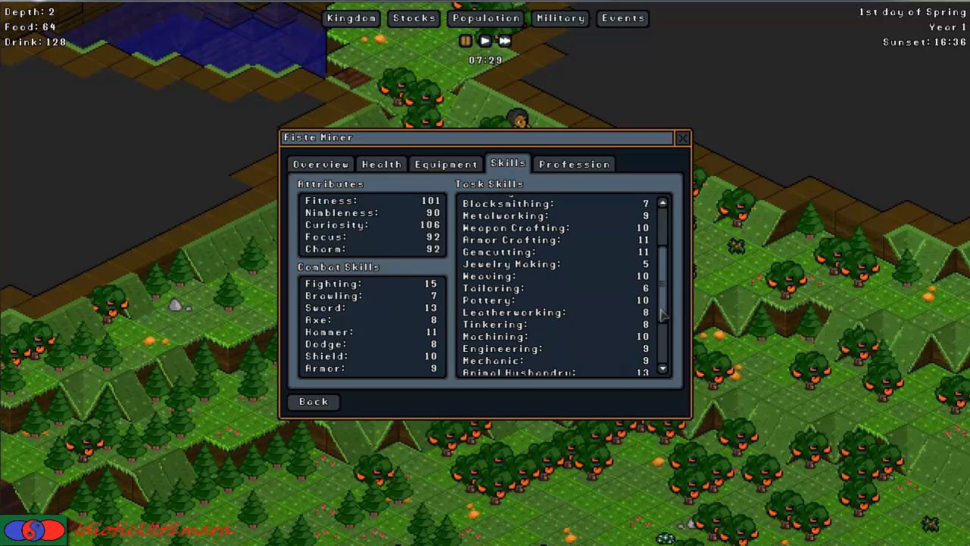
scroll(down, 3)
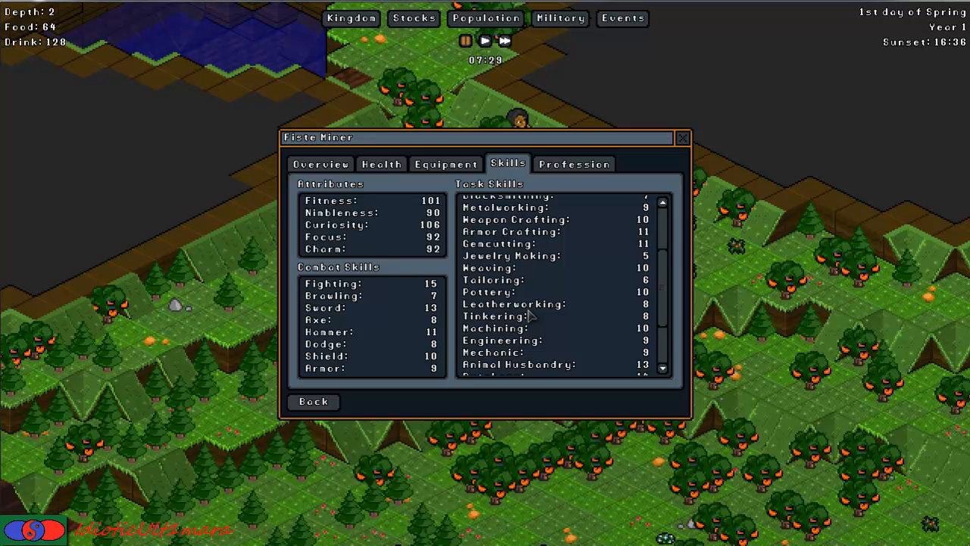
mouse_move(531, 313)
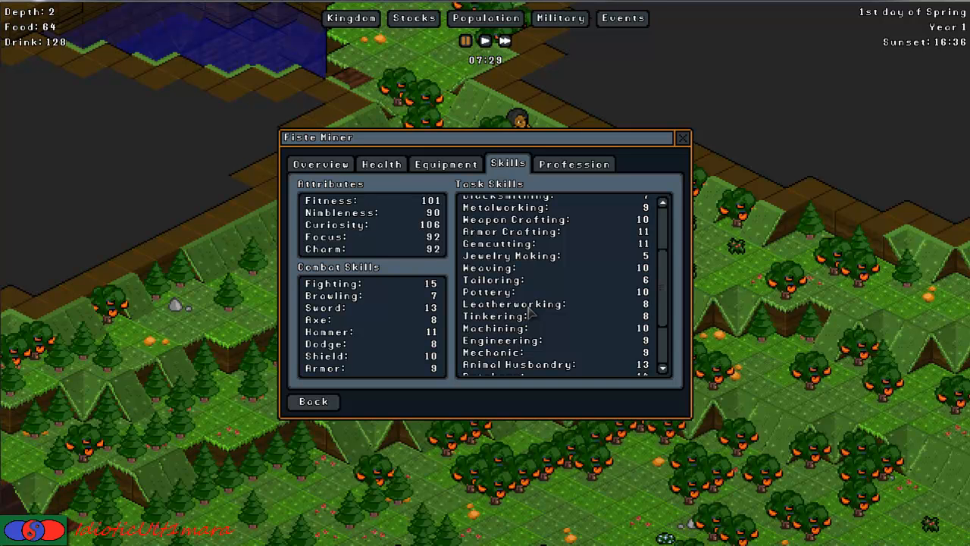
mouse_move(500, 339)
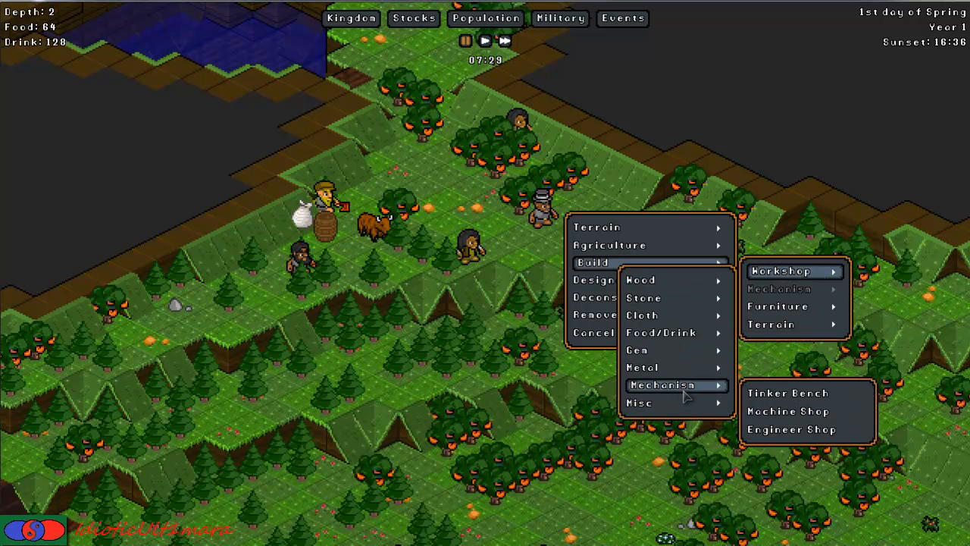
mouse_move(788, 411)
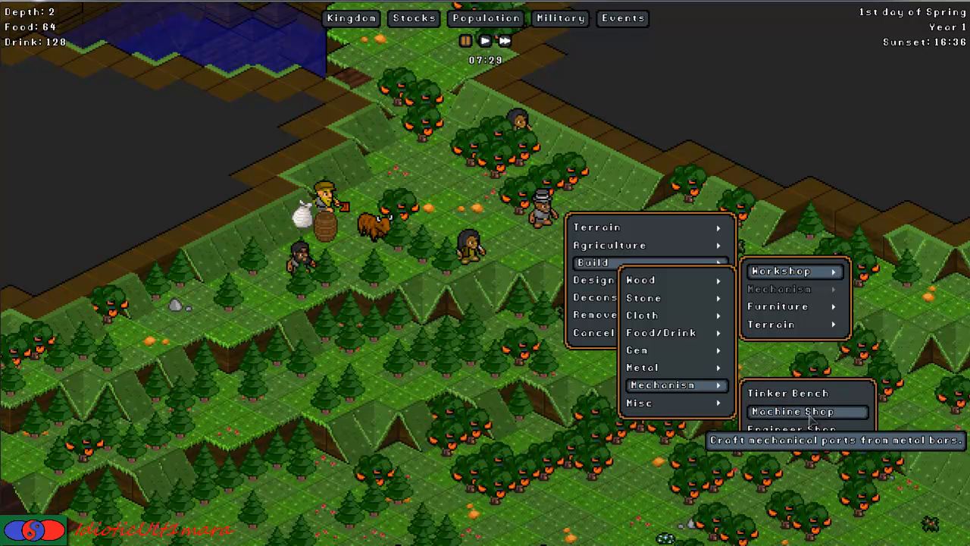
mouse_move(811, 423)
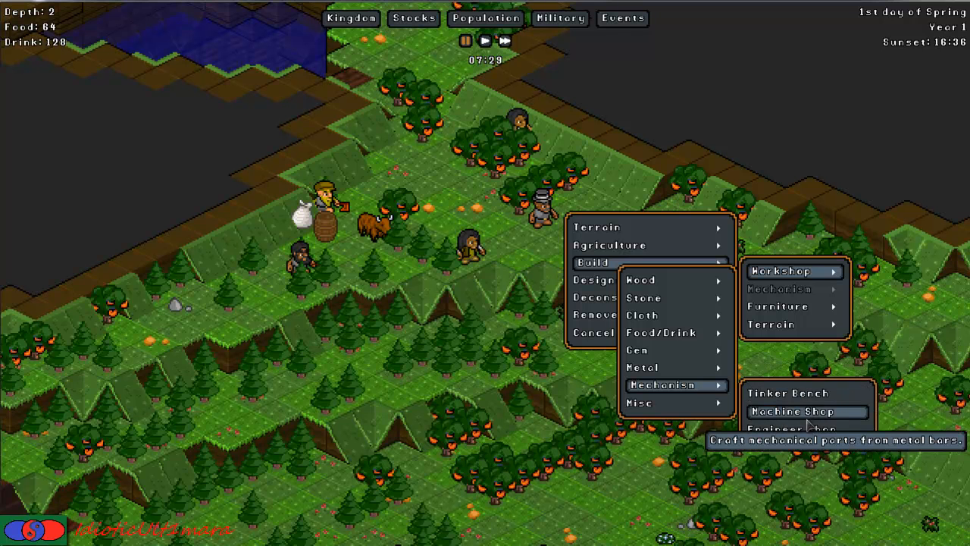
mouse_move(791, 429)
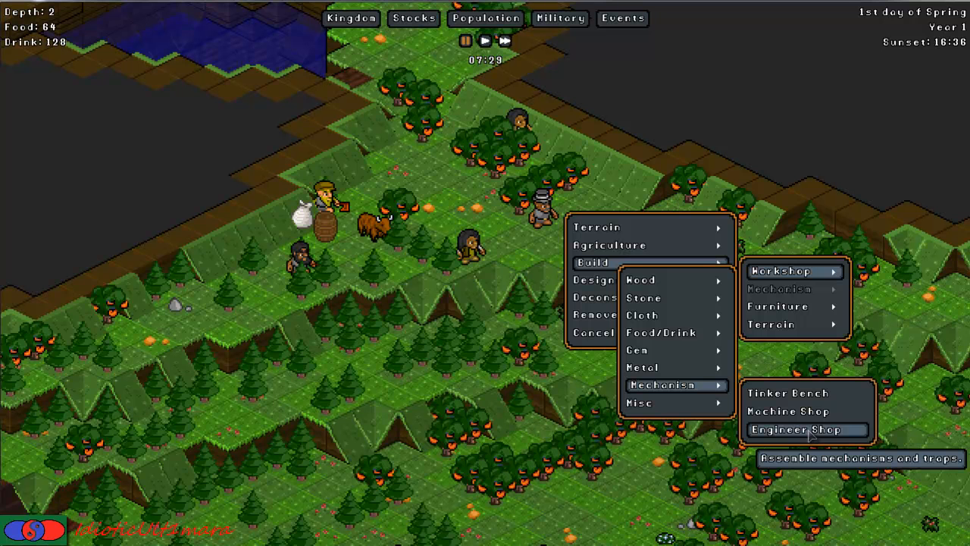
mouse_move(788, 411)
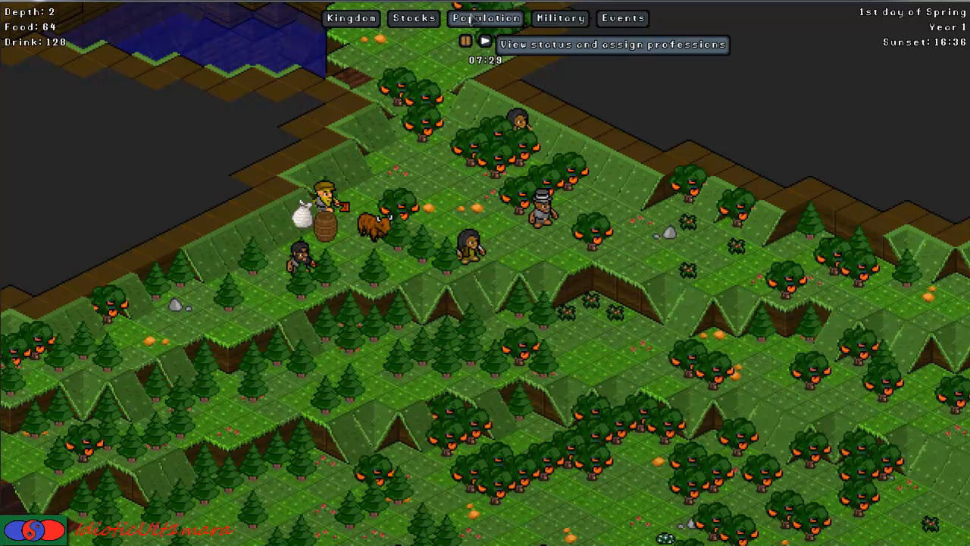
Show the Stocks overview listing food 84, drink 120, weapons, armor and storage containers.
click(414, 19)
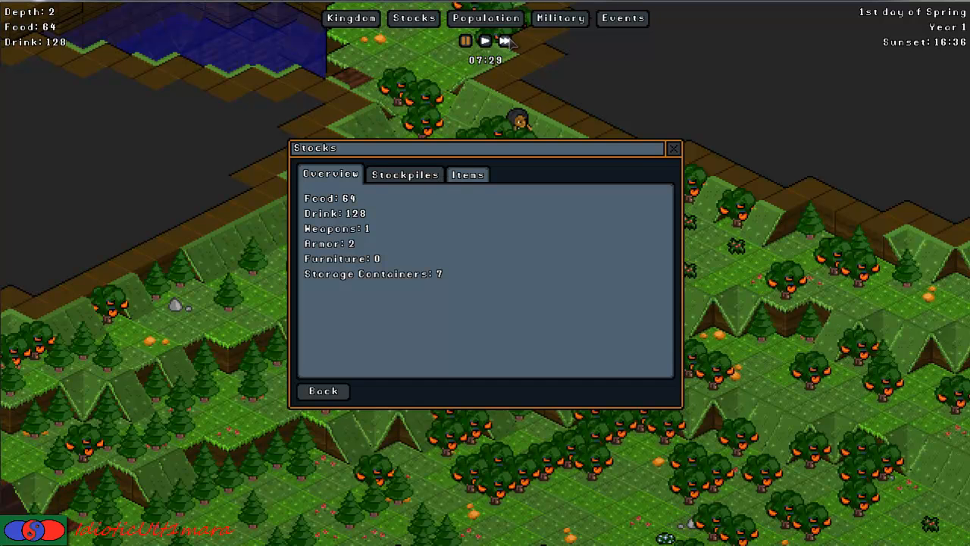
click(485, 18)
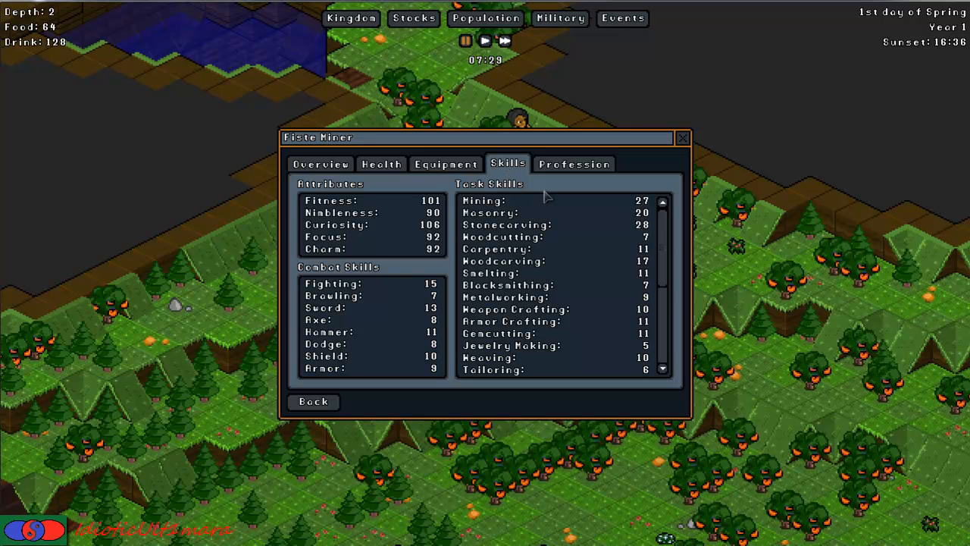
scroll(down, 3)
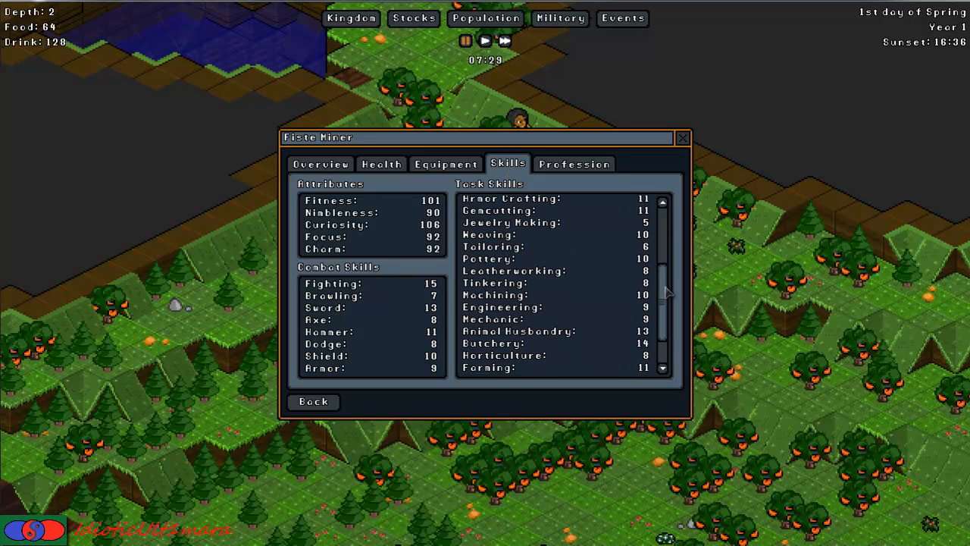
scroll(down, 3)
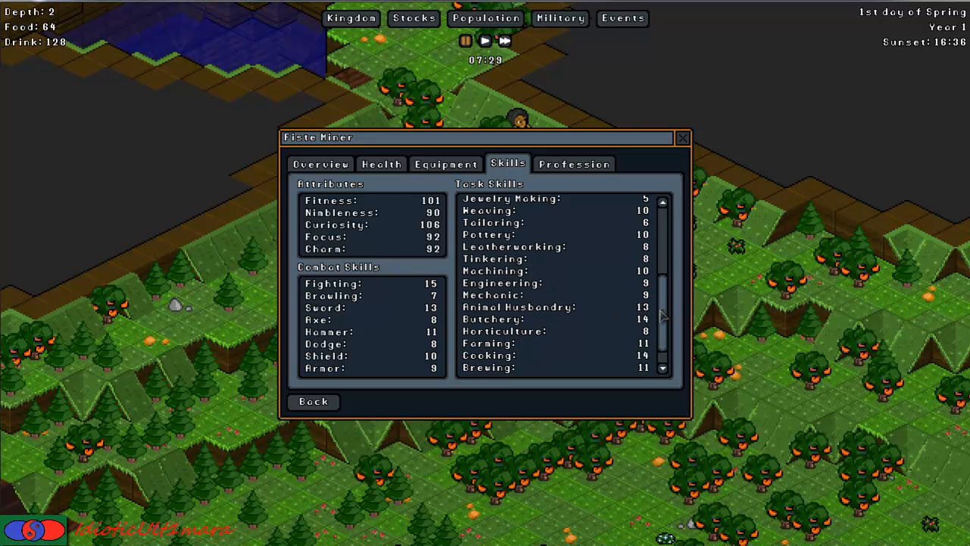
scroll(down, 3)
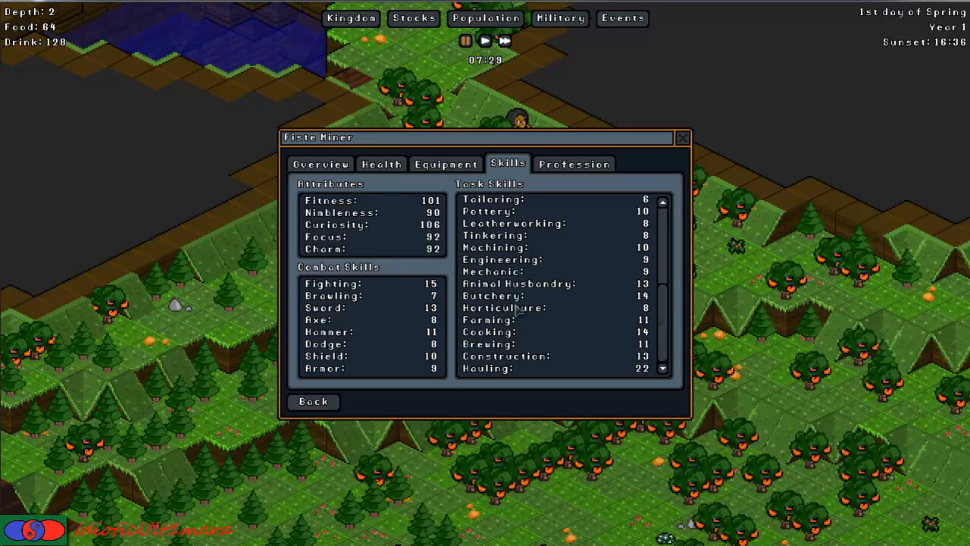
mouse_move(570, 338)
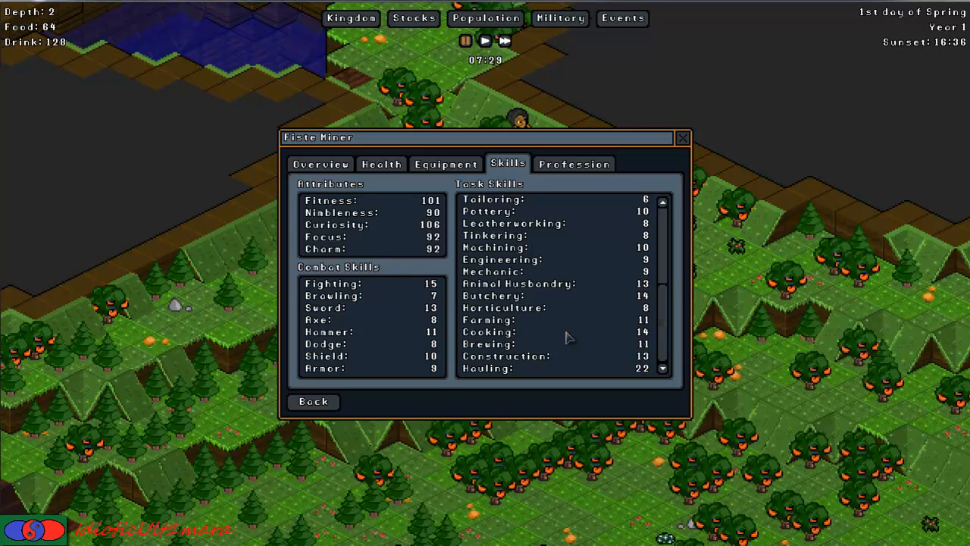
mouse_move(719, 270)
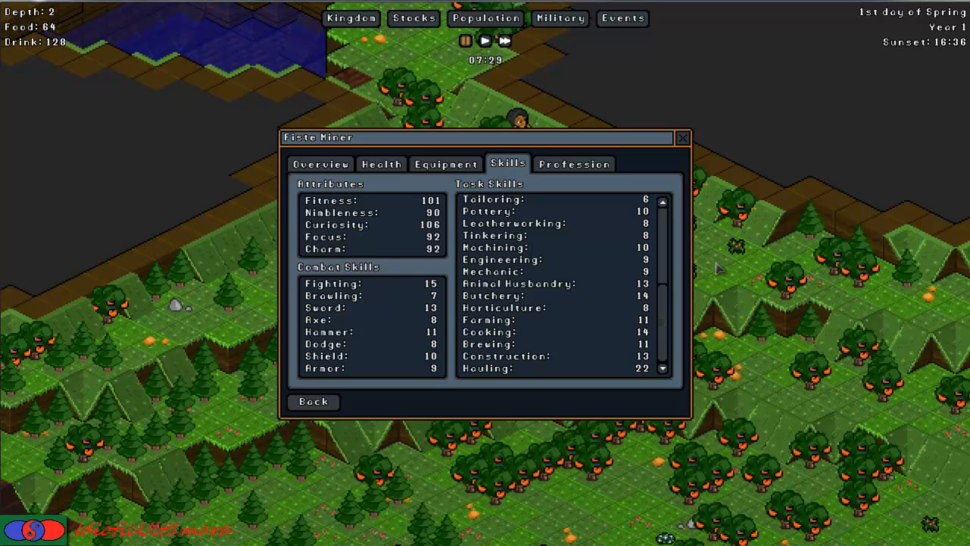
mouse_move(501, 343)
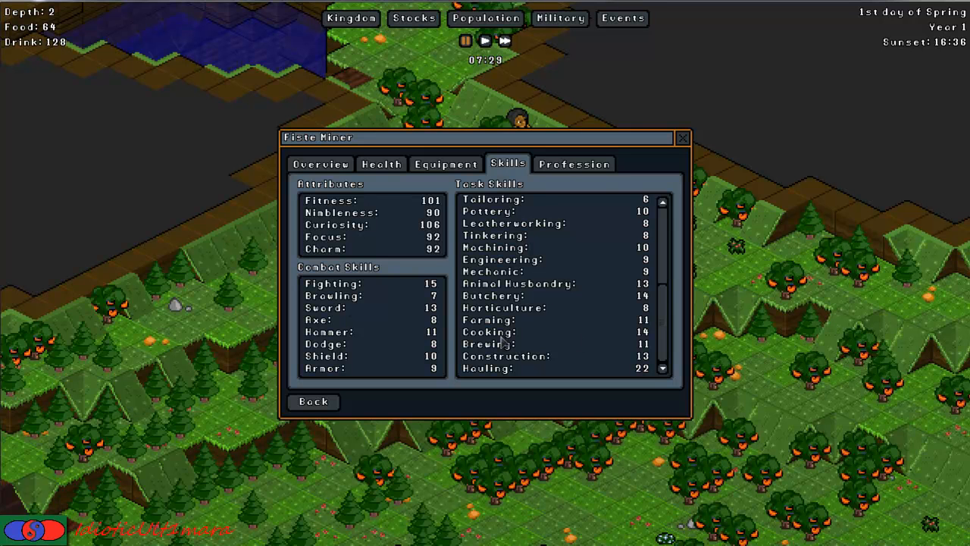
mouse_move(500, 336)
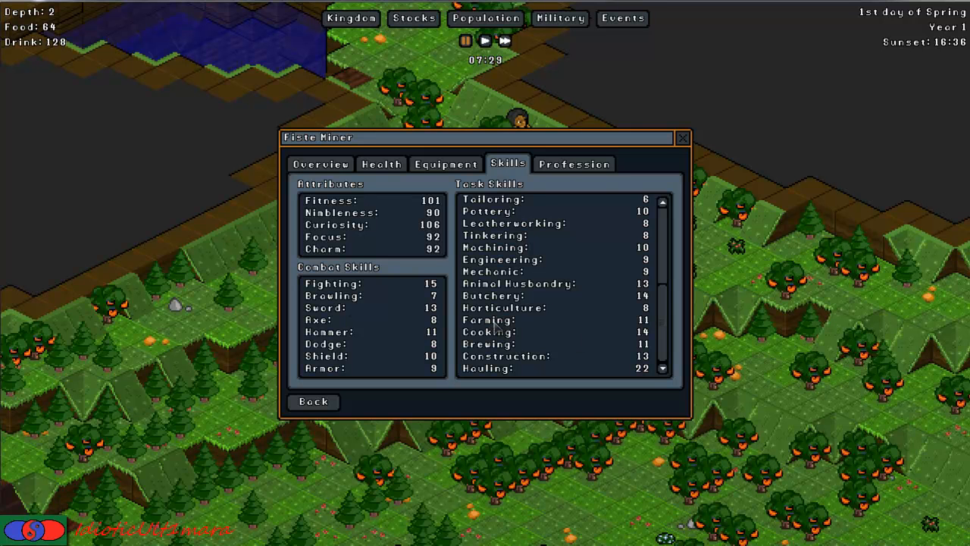
mouse_move(524, 350)
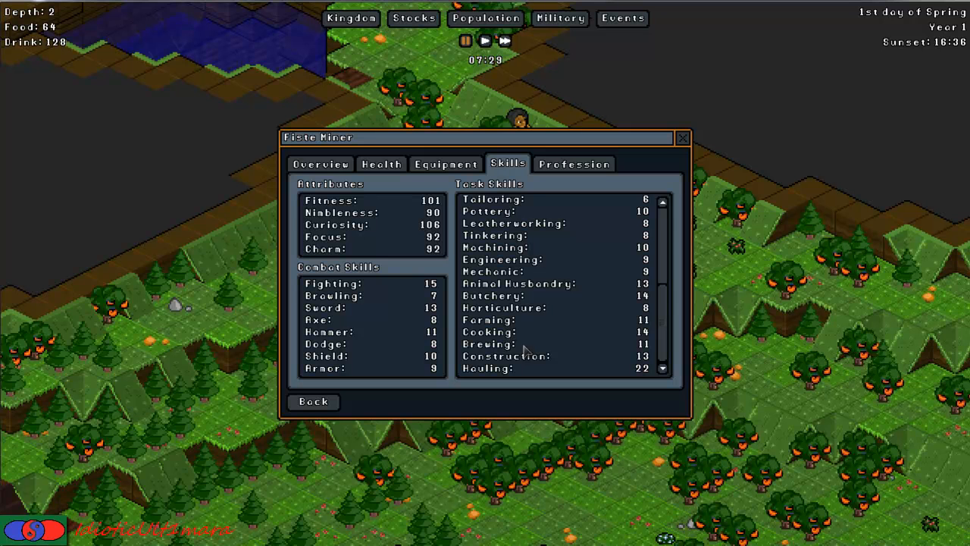
mouse_move(521, 350)
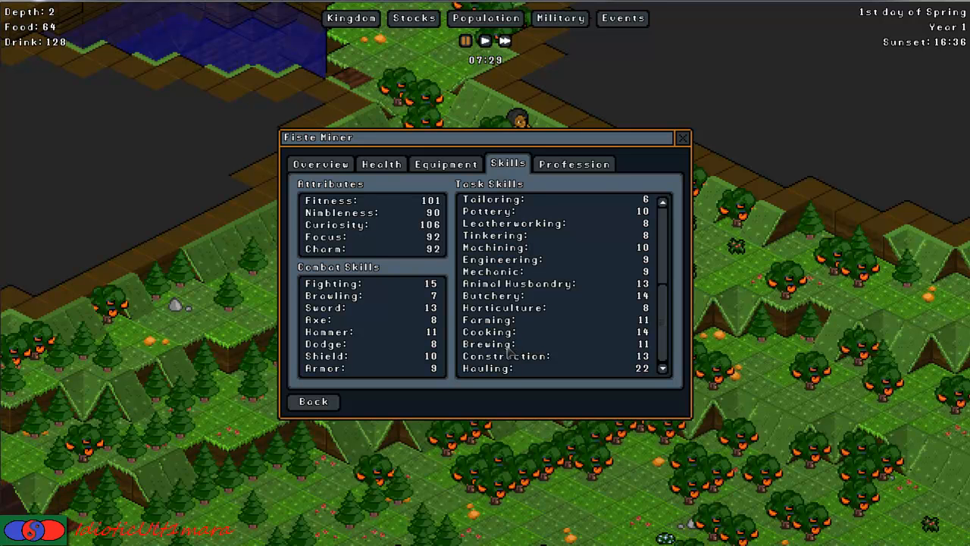
mouse_move(508, 355)
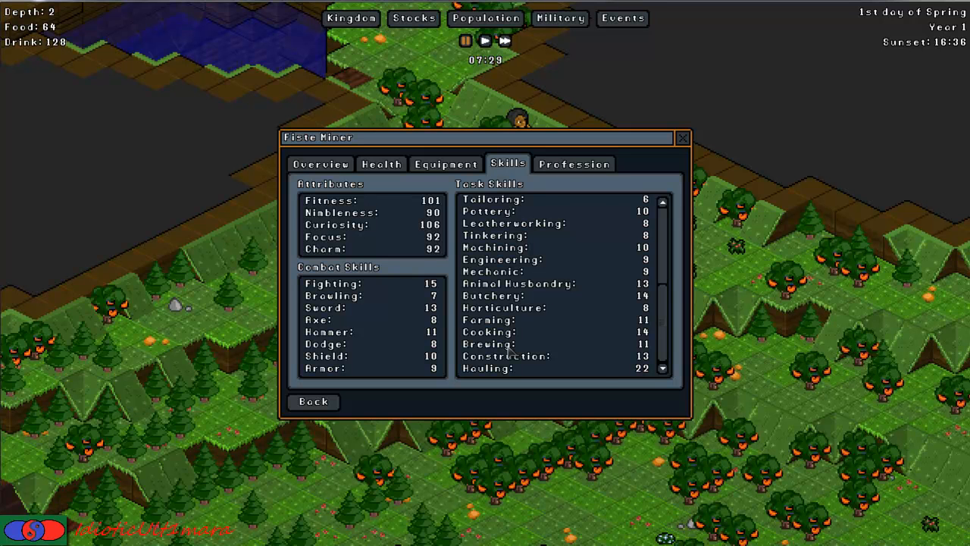
mouse_move(590, 379)
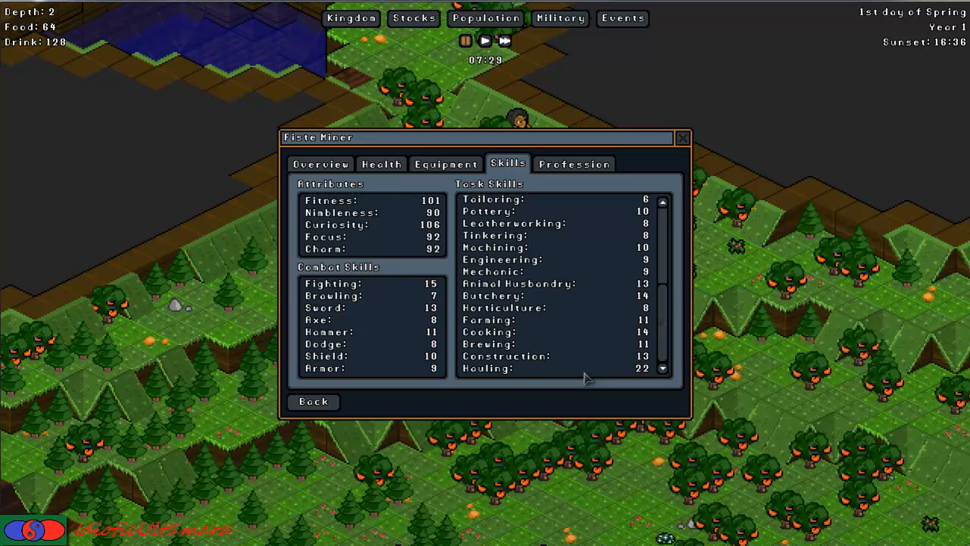
mouse_move(685, 337)
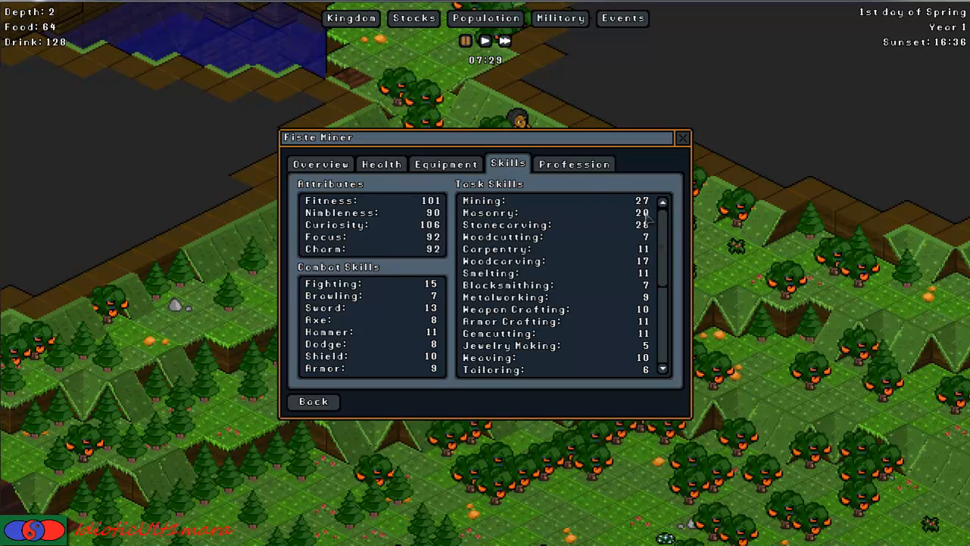
Scroll through the remaining skills, then show the Population window's Professions list for the Miner profession.
scroll(down, 3)
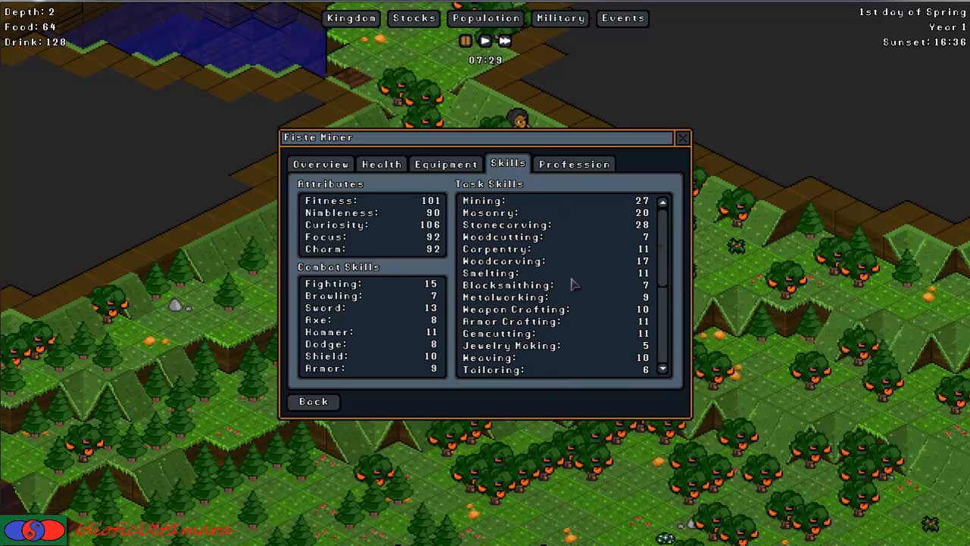
mouse_move(594, 294)
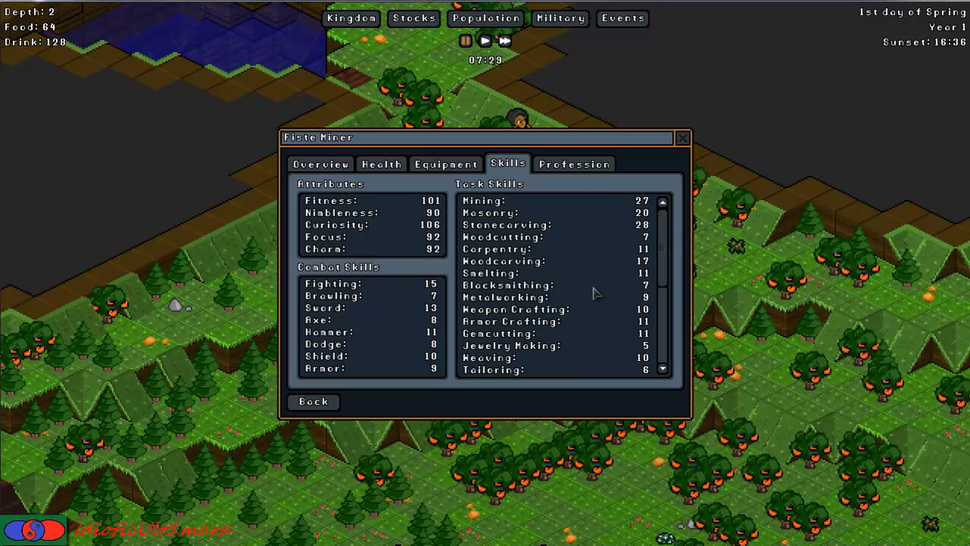
mouse_move(568, 231)
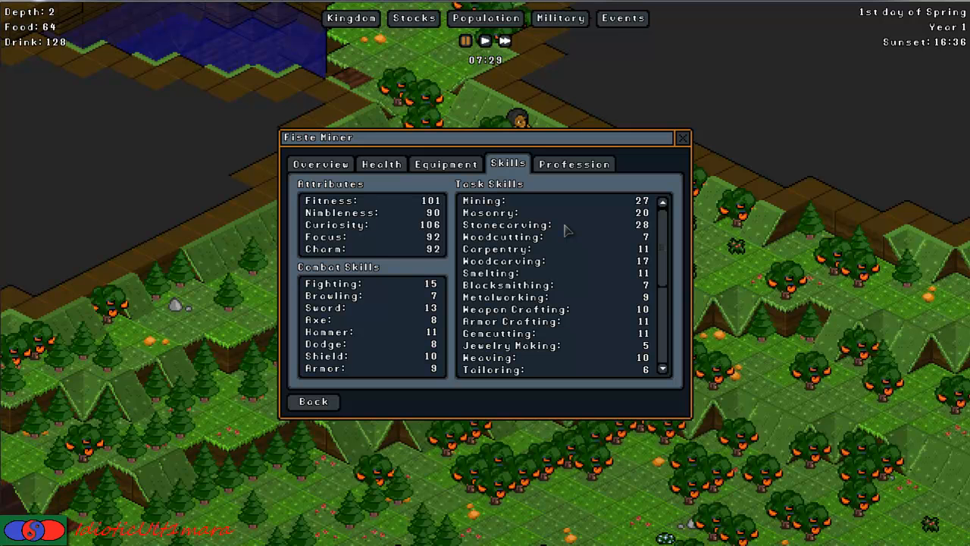
mouse_move(509, 205)
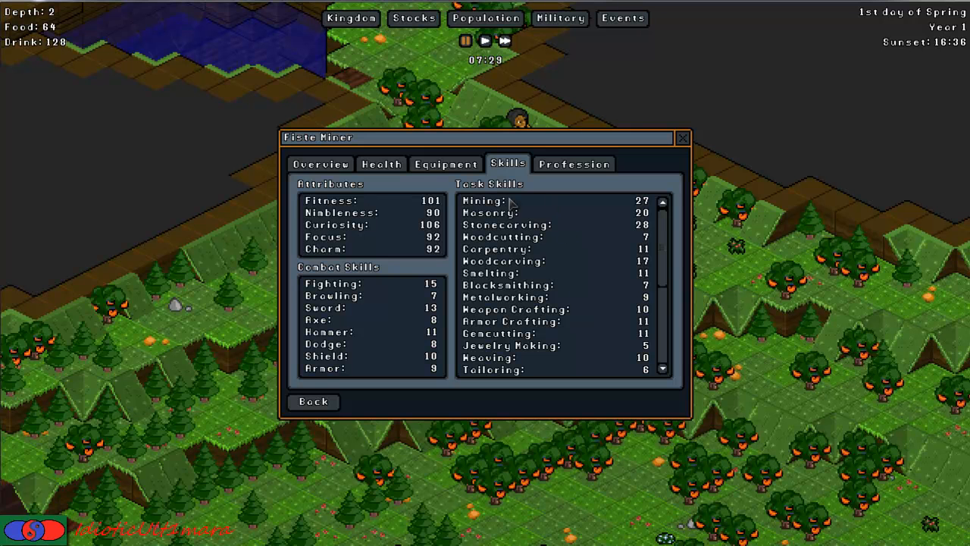
scroll(down, 3)
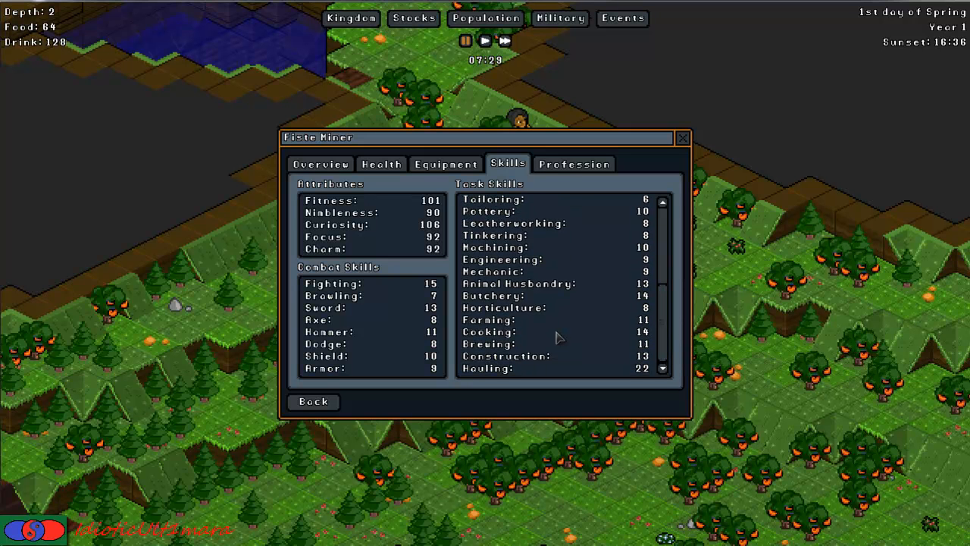
mouse_move(620, 355)
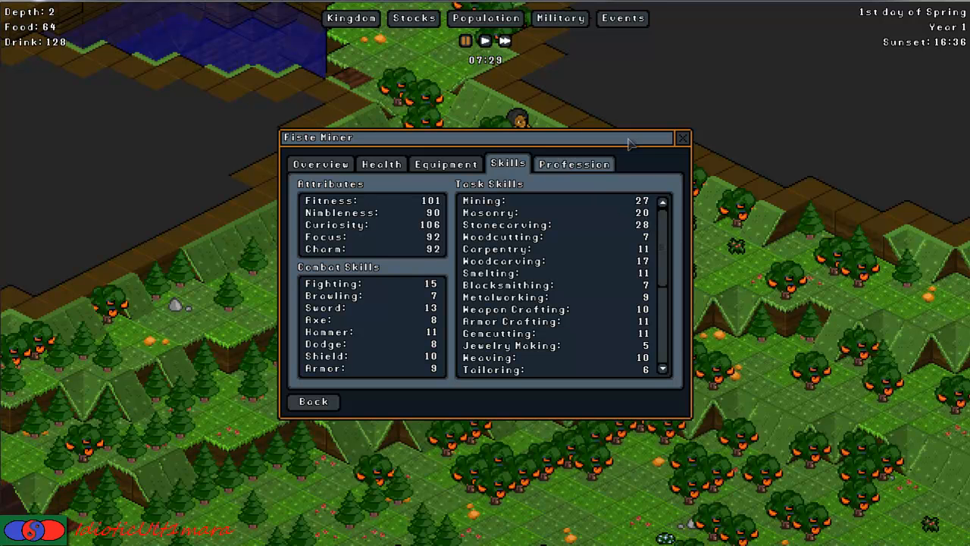
mouse_move(635, 179)
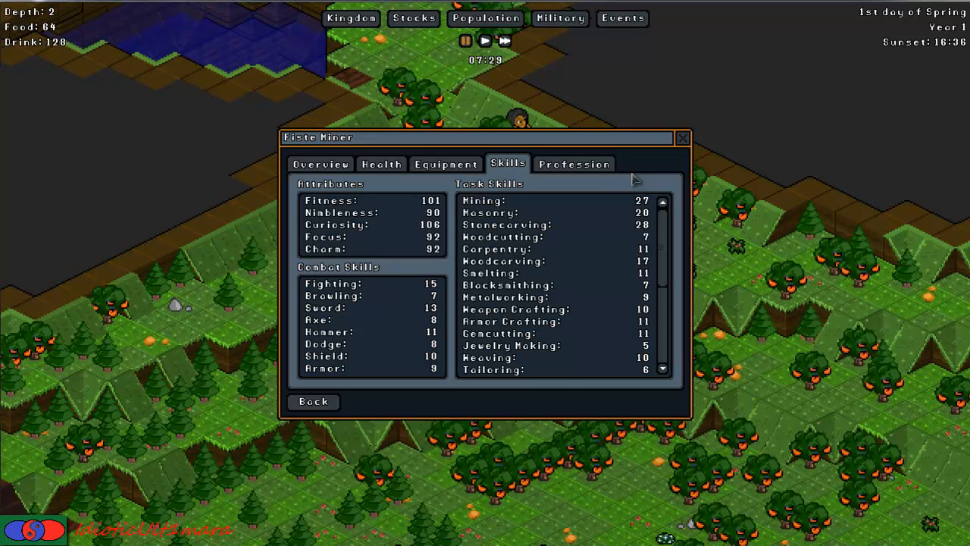
mouse_move(624, 185)
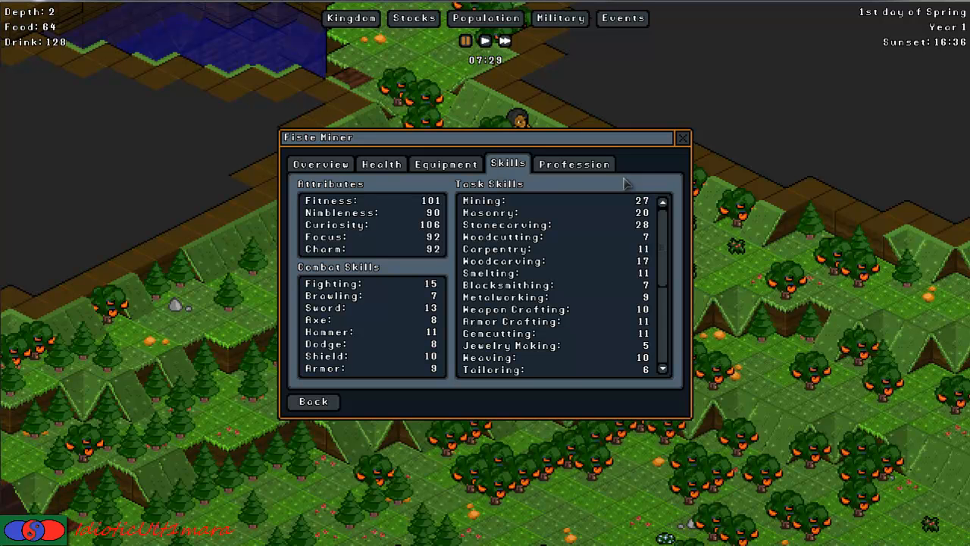
click(573, 164)
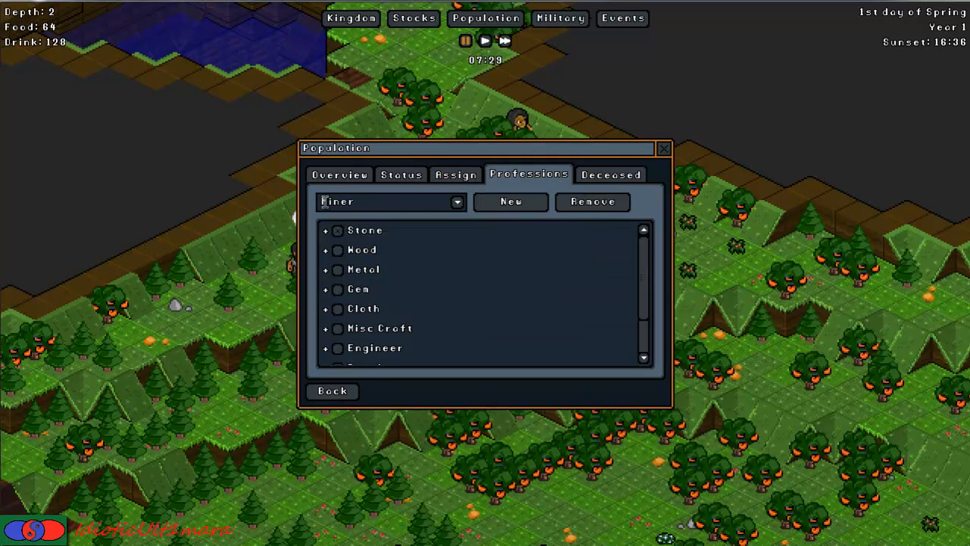
Review the profession dropdown keeping Miner and its categories, then show all nine gnomes idle in Status.
click(457, 202)
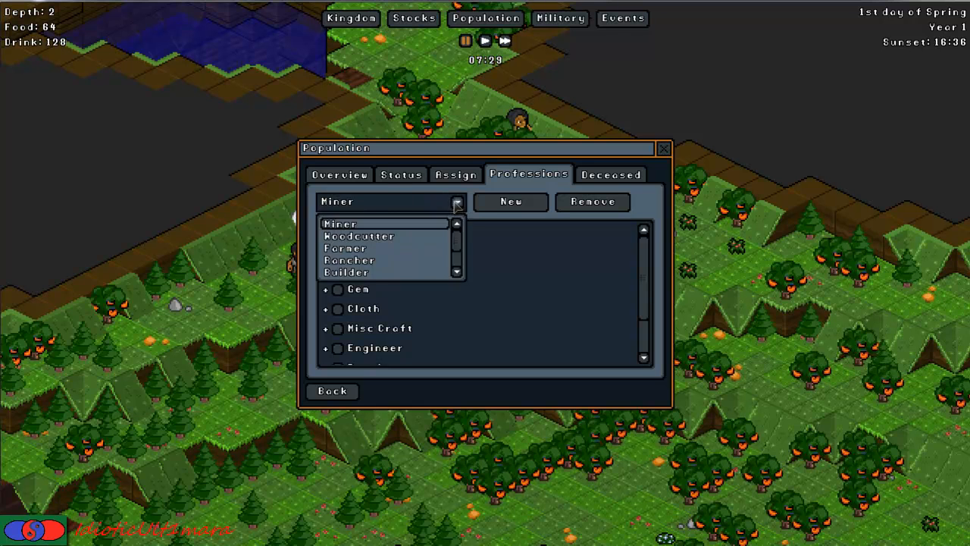
mouse_move(359, 236)
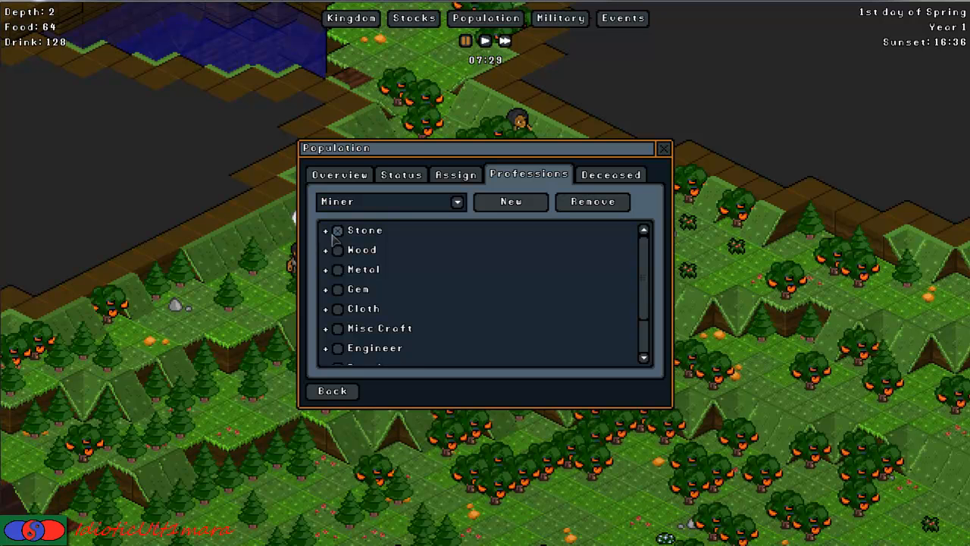
click(325, 230)
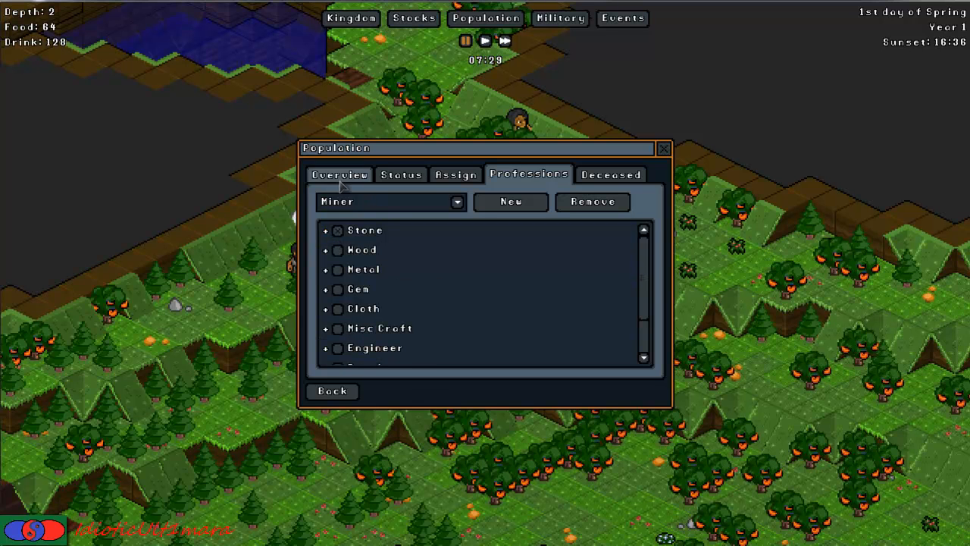
scroll(down, 3)
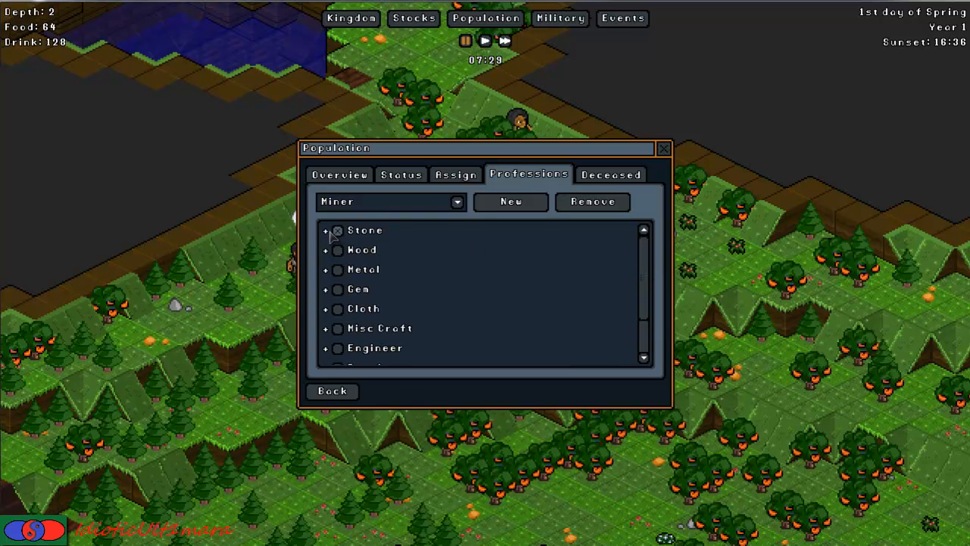
click(326, 231)
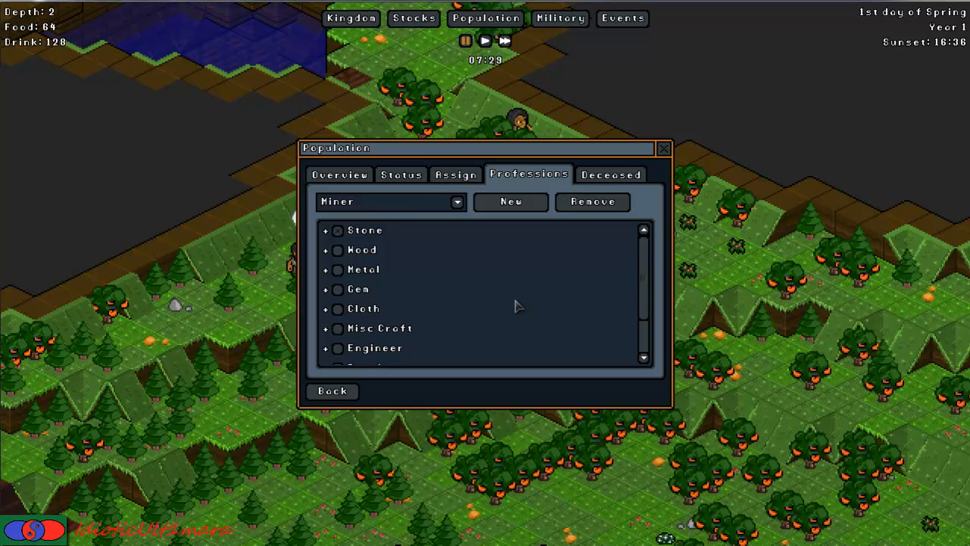
click(400, 175)
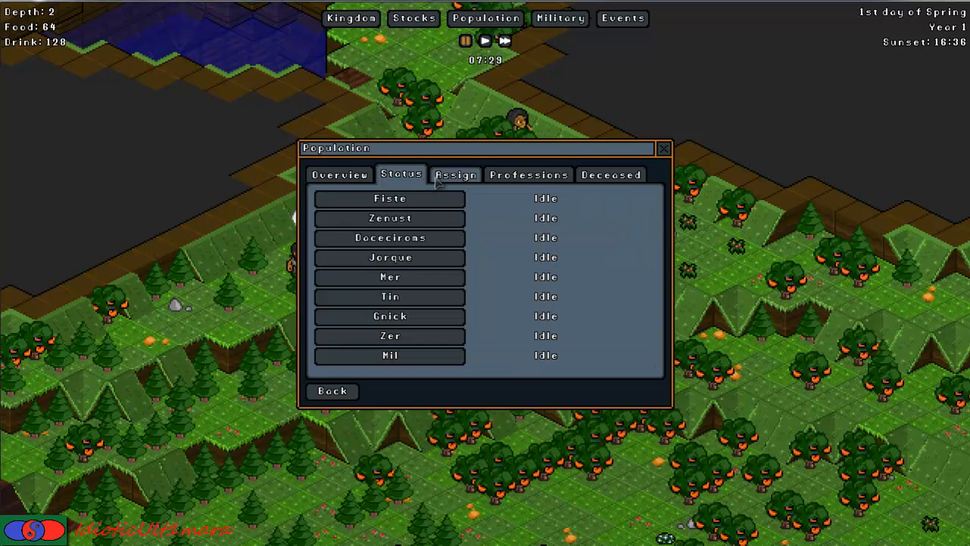
Open Fiste's window from Status and show its Profession settings: Miner with Stone, Wood and Metal categories.
click(390, 197)
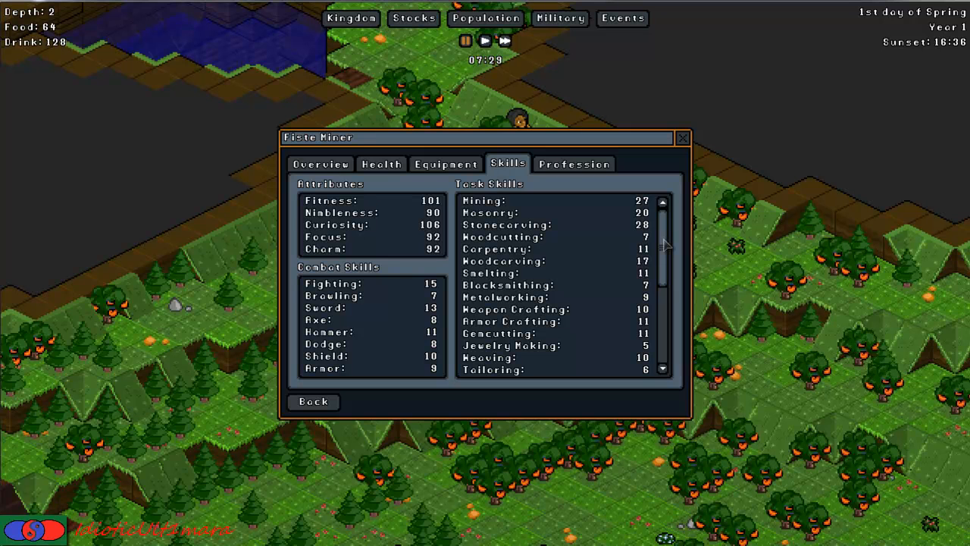
mouse_move(661, 241)
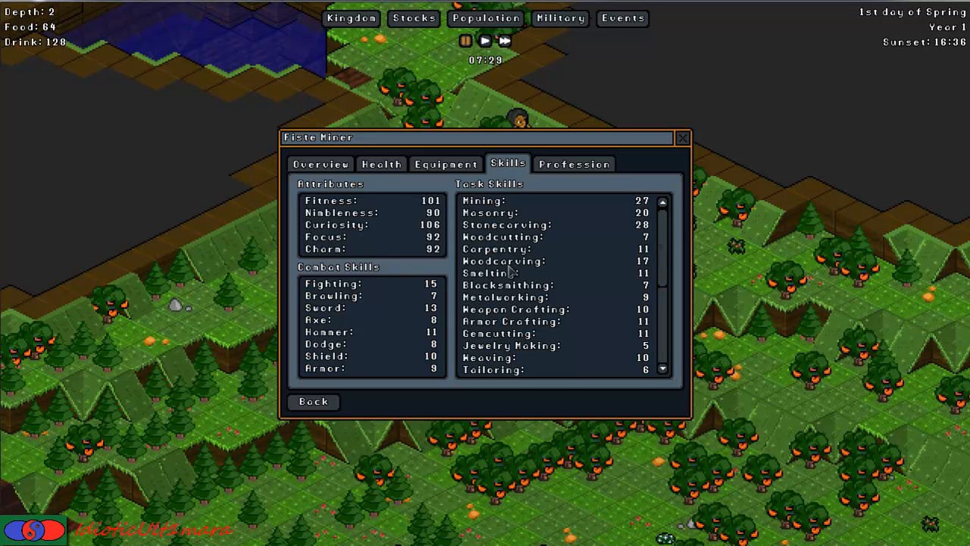
scroll(down, 3)
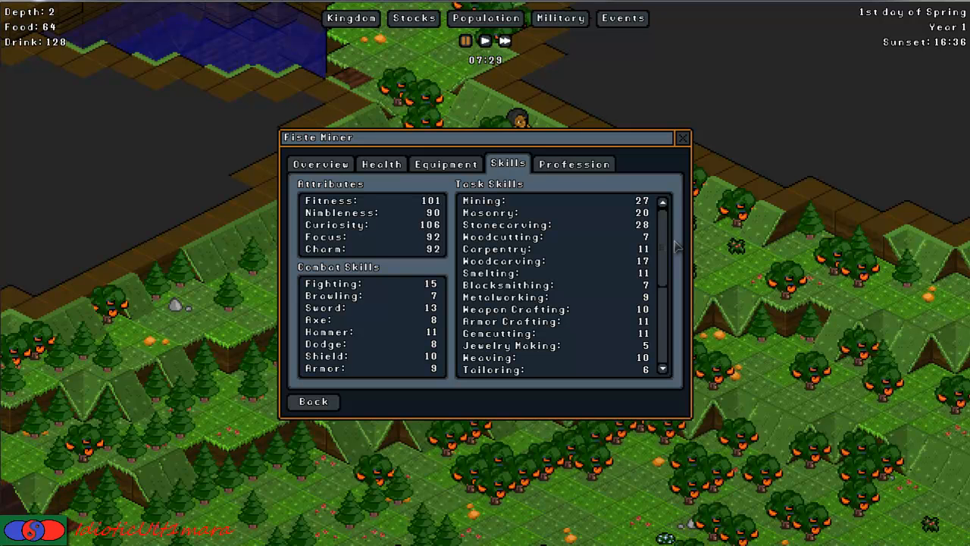
click(573, 164)
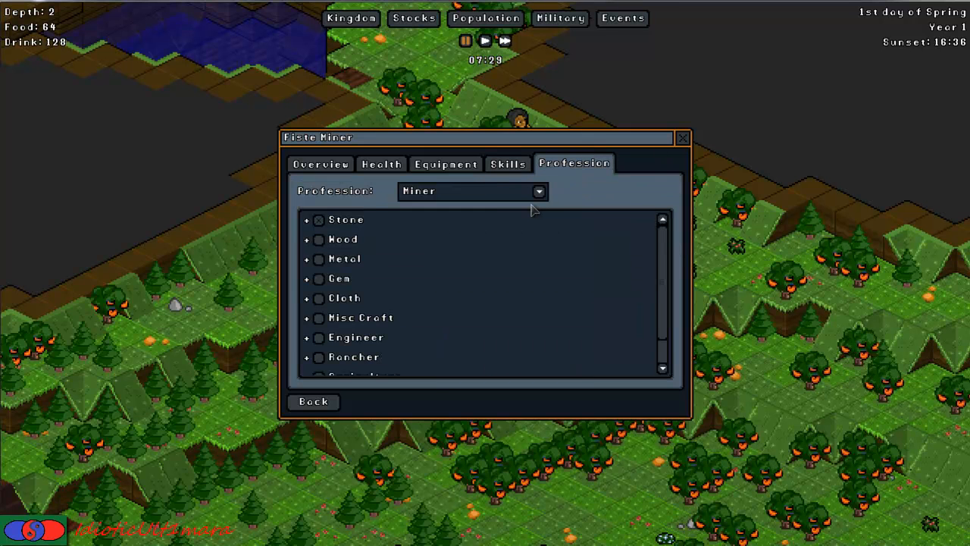
click(318, 219)
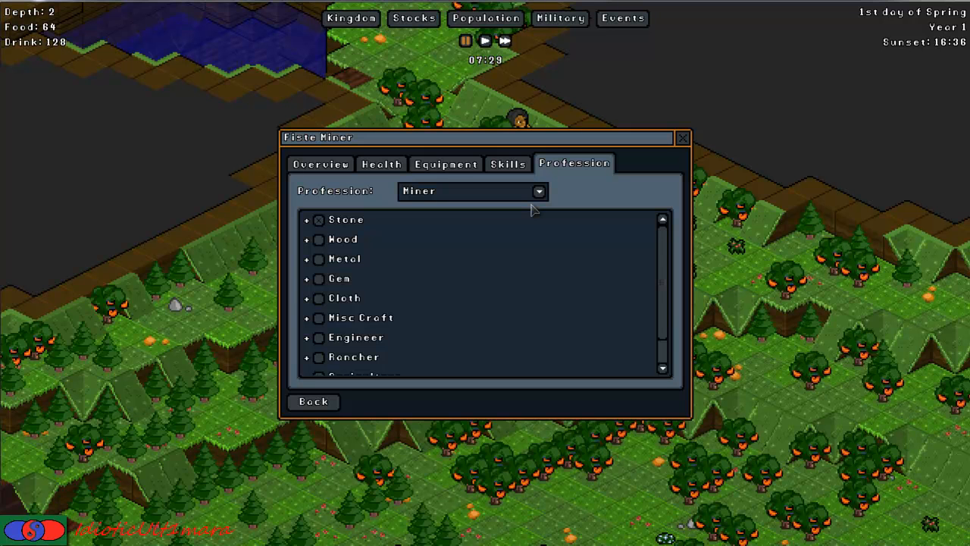